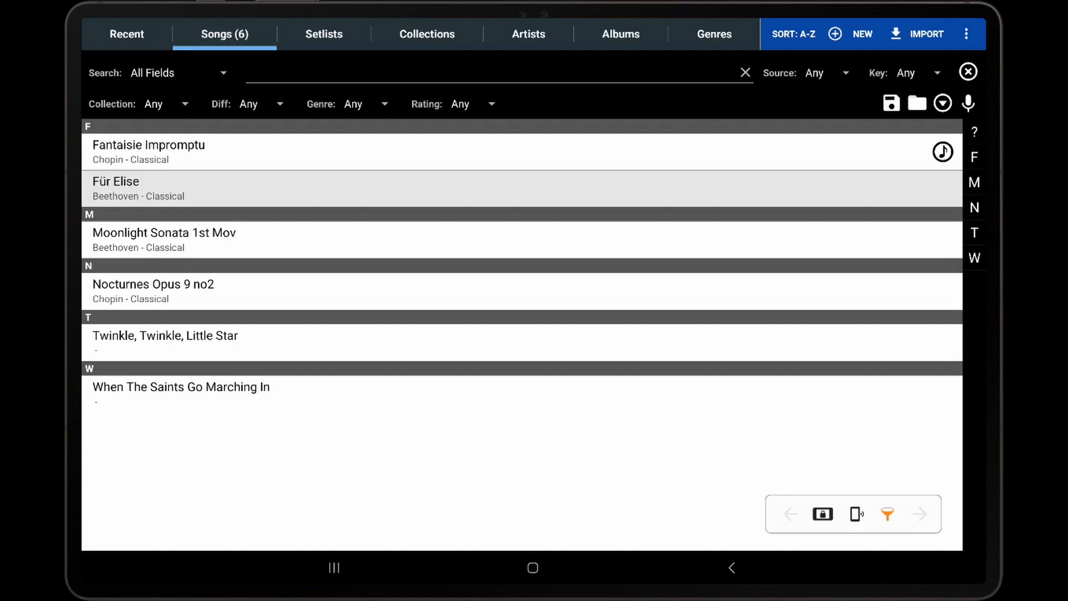
Step: Start a new song and create a blank ChordPro file named test.cho for editing
{"action": "left_click", "coordinate": [861, 35]}
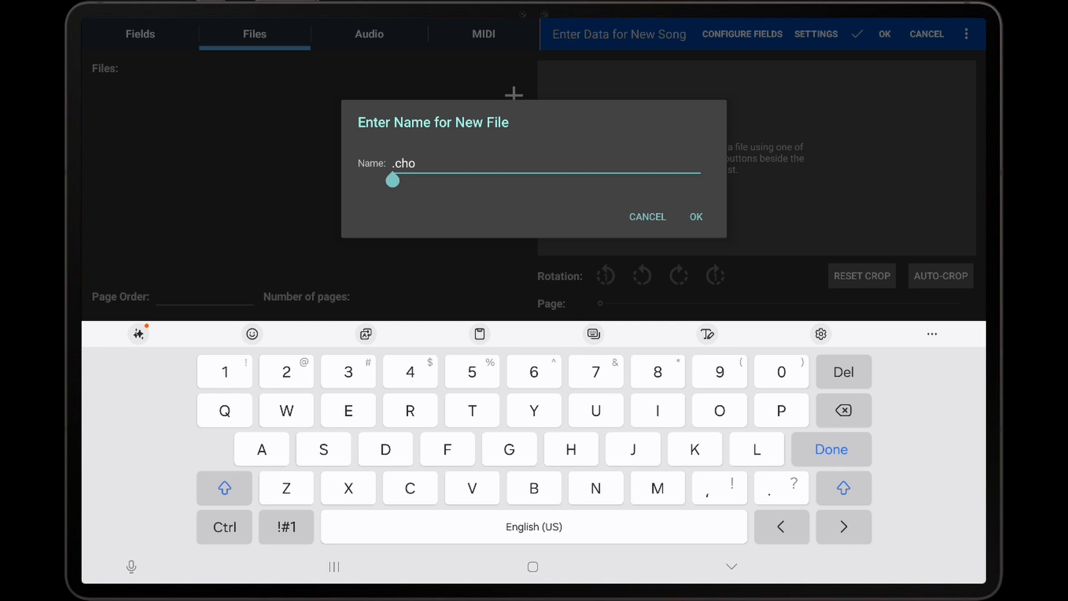
{"action": "type", "text": "test"}
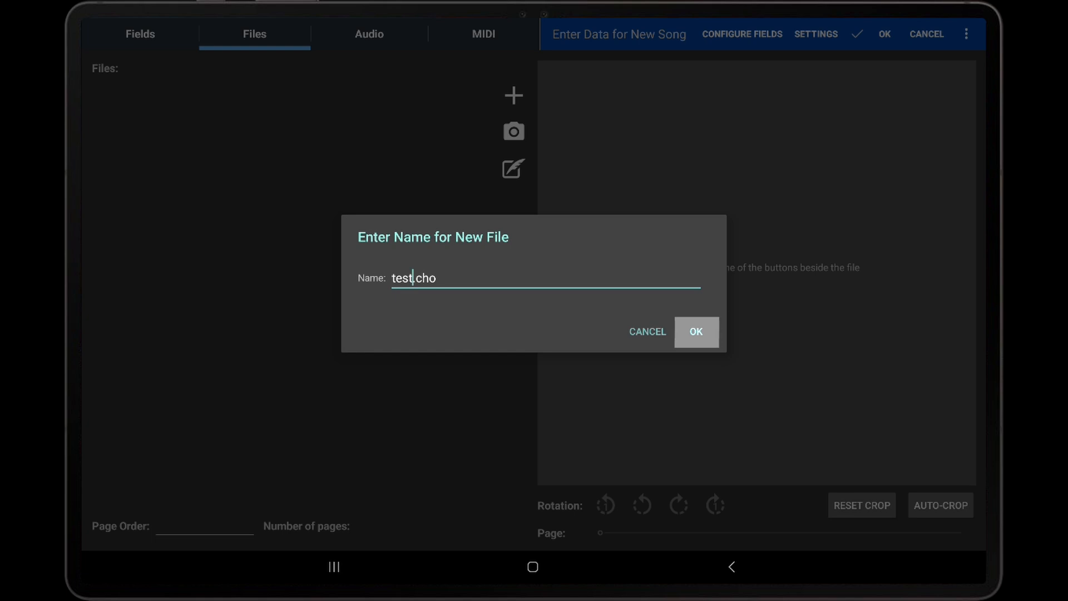
{"action": "left_click", "coordinate": [695, 331]}
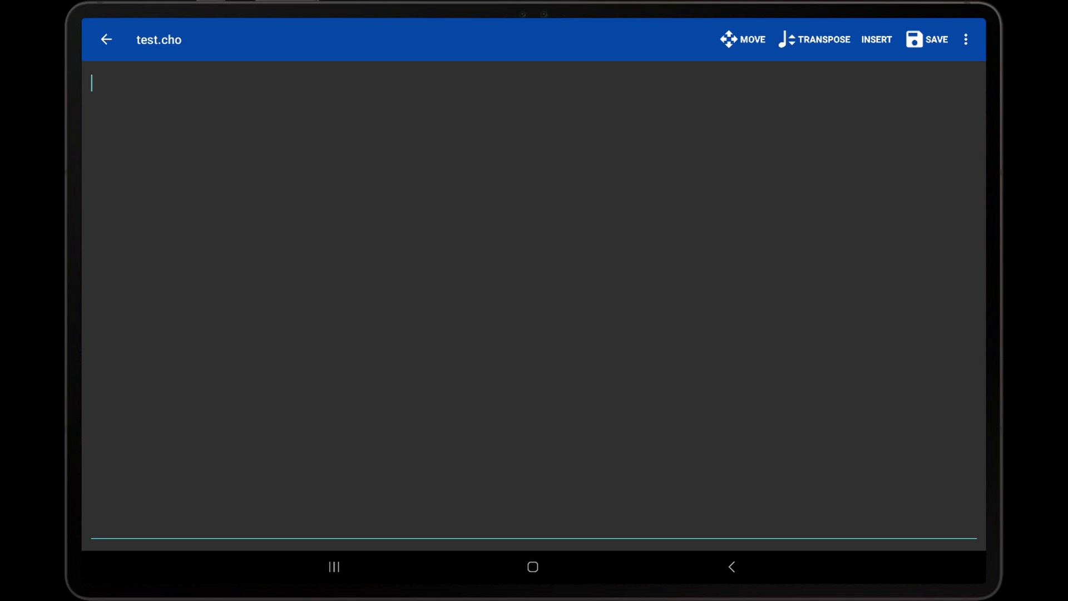
Step: Insert a title directive and fill it so it reads {title: Yesterday}
{"action": "left_click", "coordinate": [877, 40]}
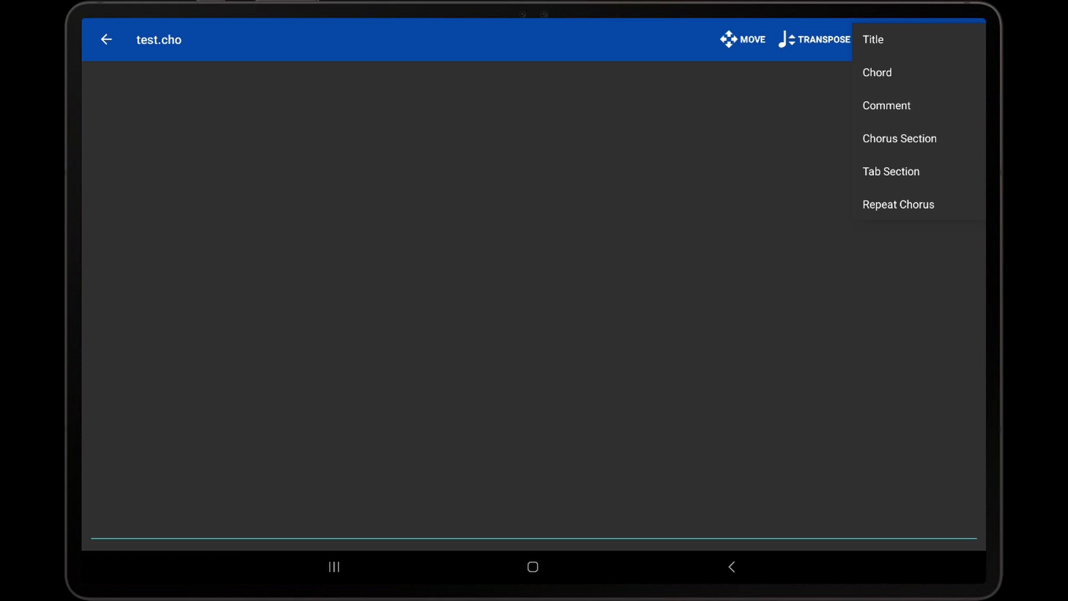
{"action": "left_click", "coordinate": [874, 40]}
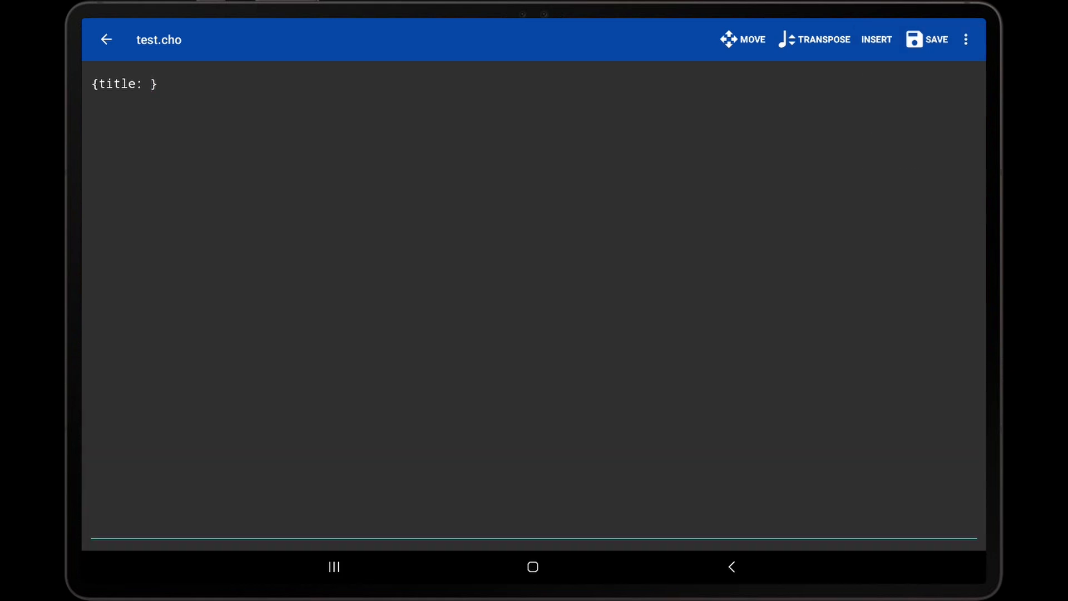
{"action": "double_click", "coordinate": [123, 84]}
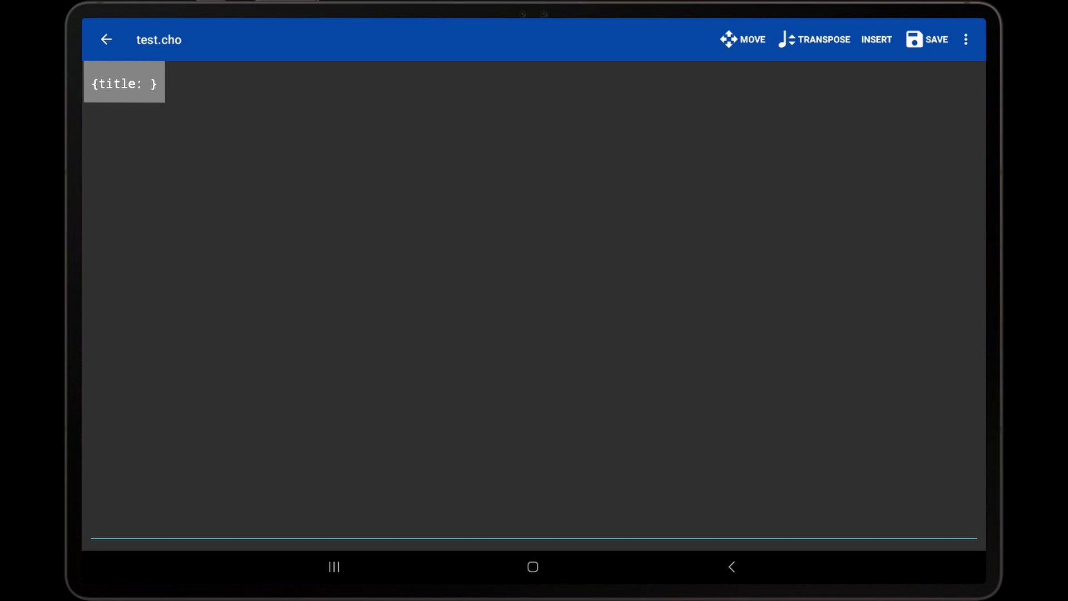
{"action": "left_click", "coordinate": [151, 83]}
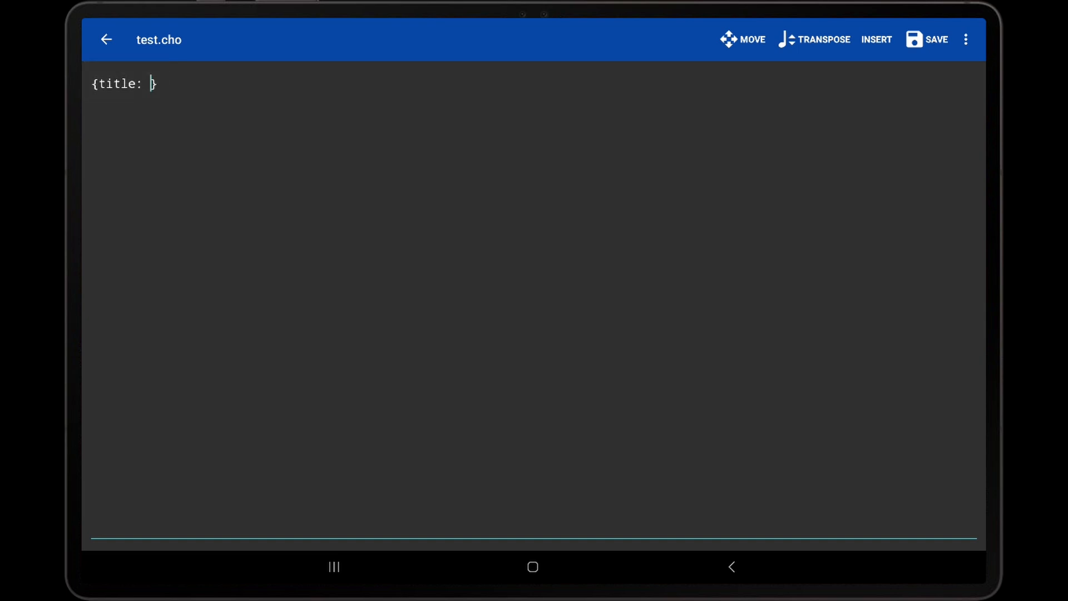
{"action": "left_click", "coordinate": [150, 84]}
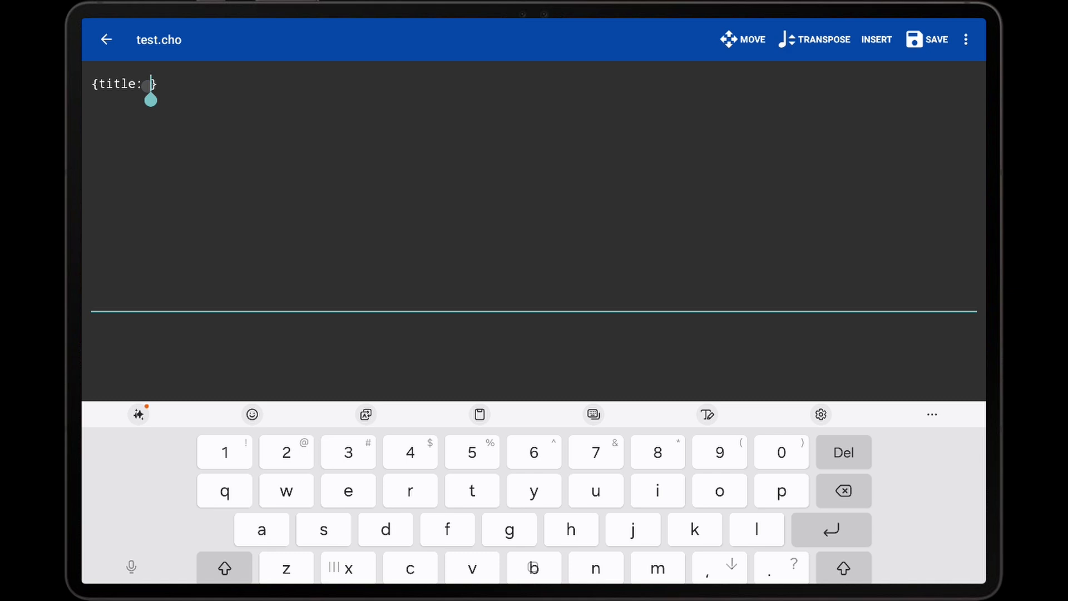
{"action": "type", "text": "Yes"}
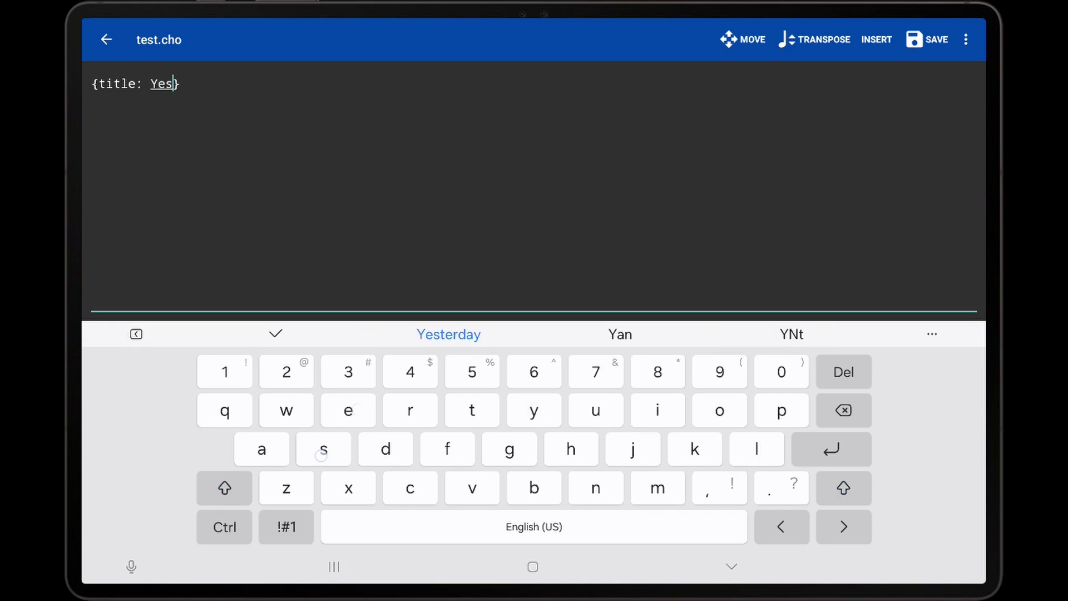
{"action": "left_click", "coordinate": [449, 335]}
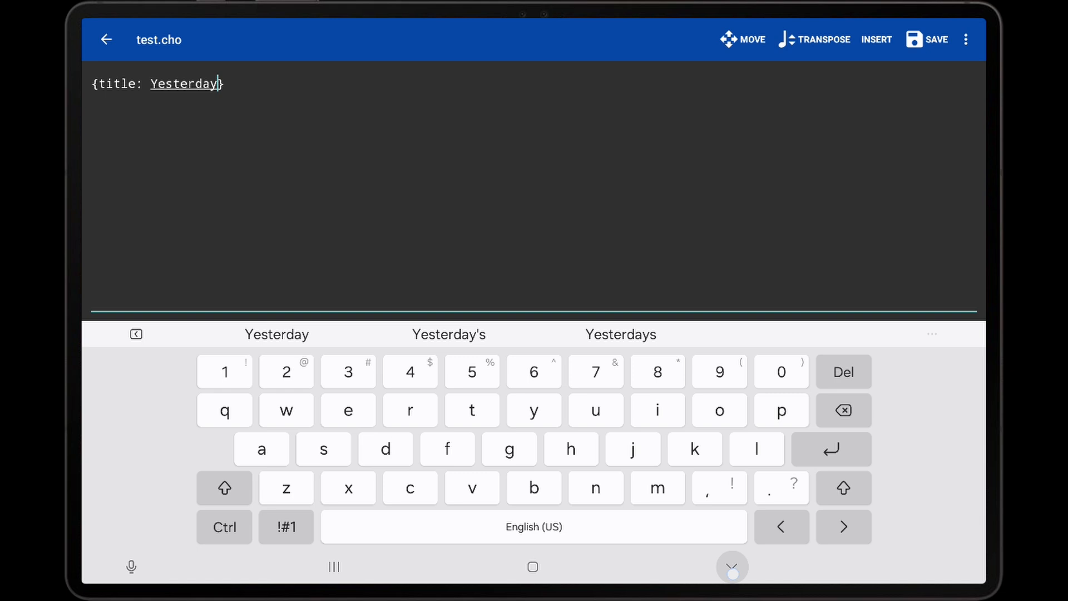
{"action": "left_click", "coordinate": [732, 566]}
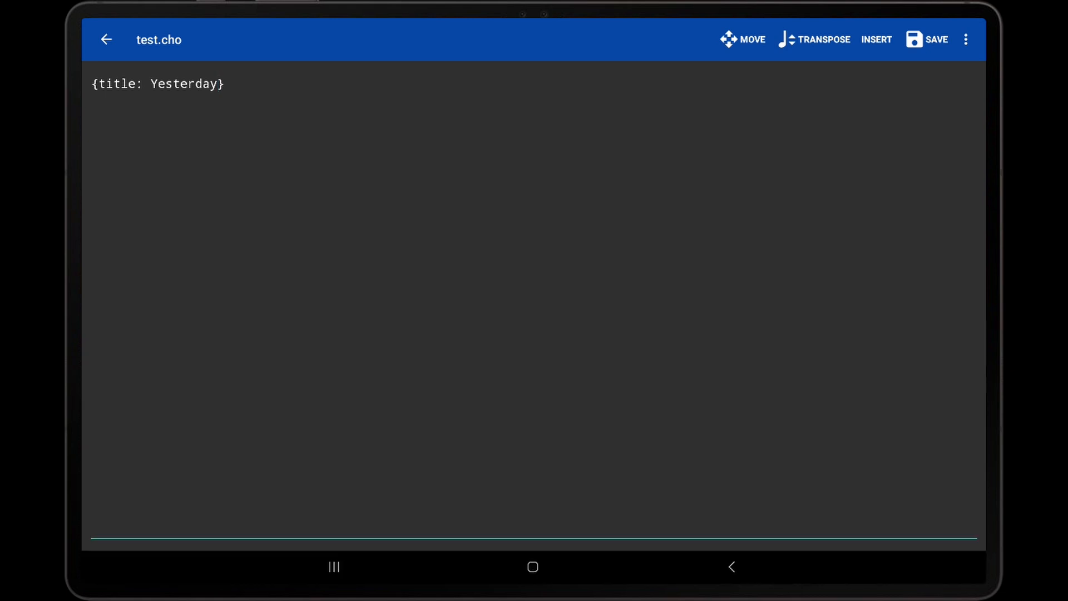
Step: Paste the lyric line "Yesterday, all my troubles seemed so far away" under the title
{"action": "left_click", "coordinate": [225, 93]}
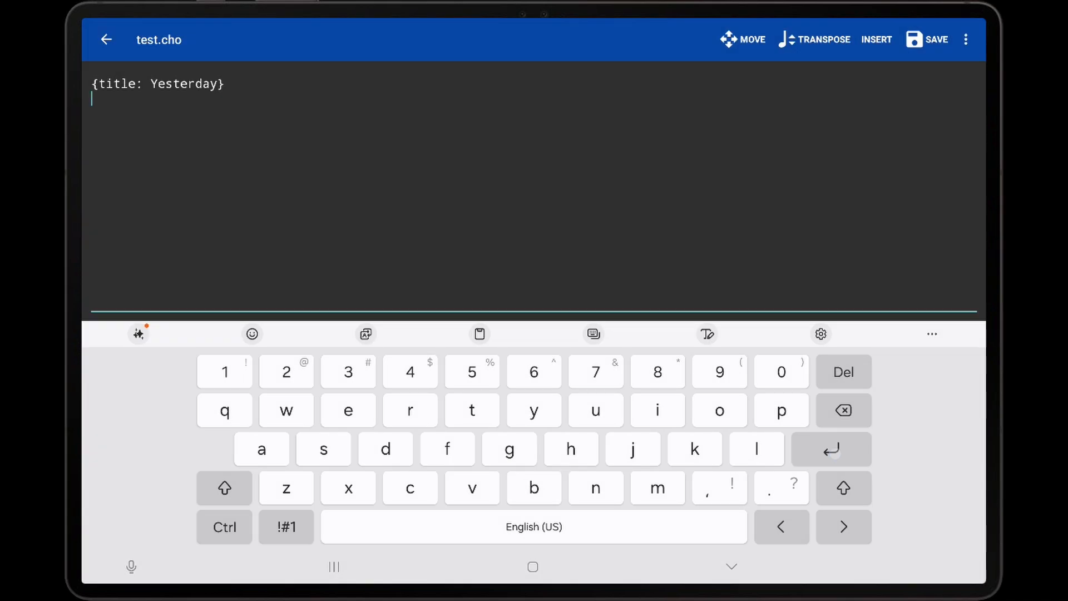
{"action": "left_click", "coordinate": [730, 566]}
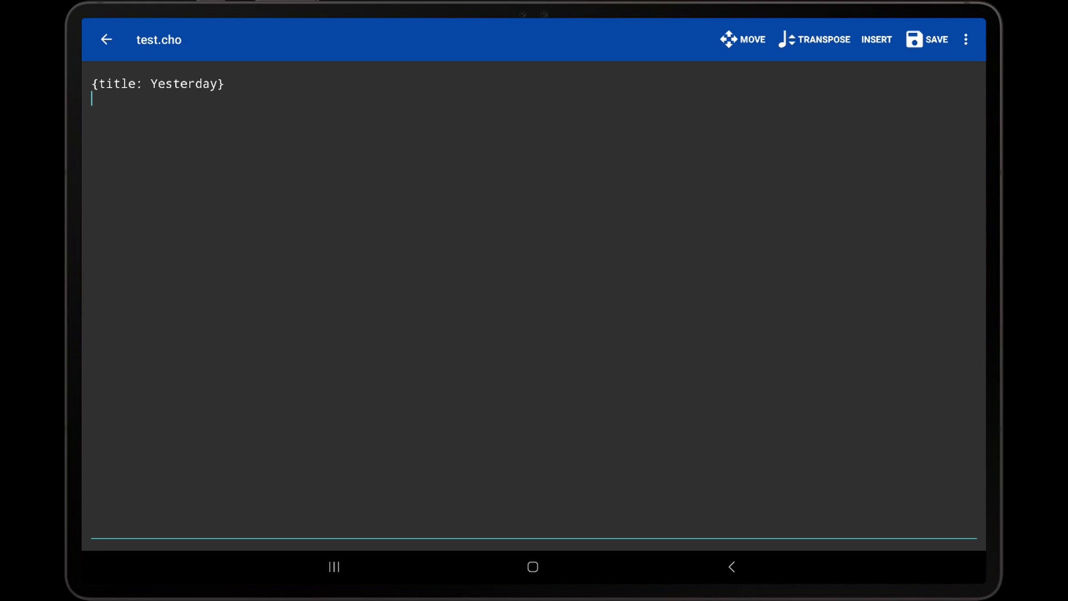
{"action": "left_click", "coordinate": [115, 75]}
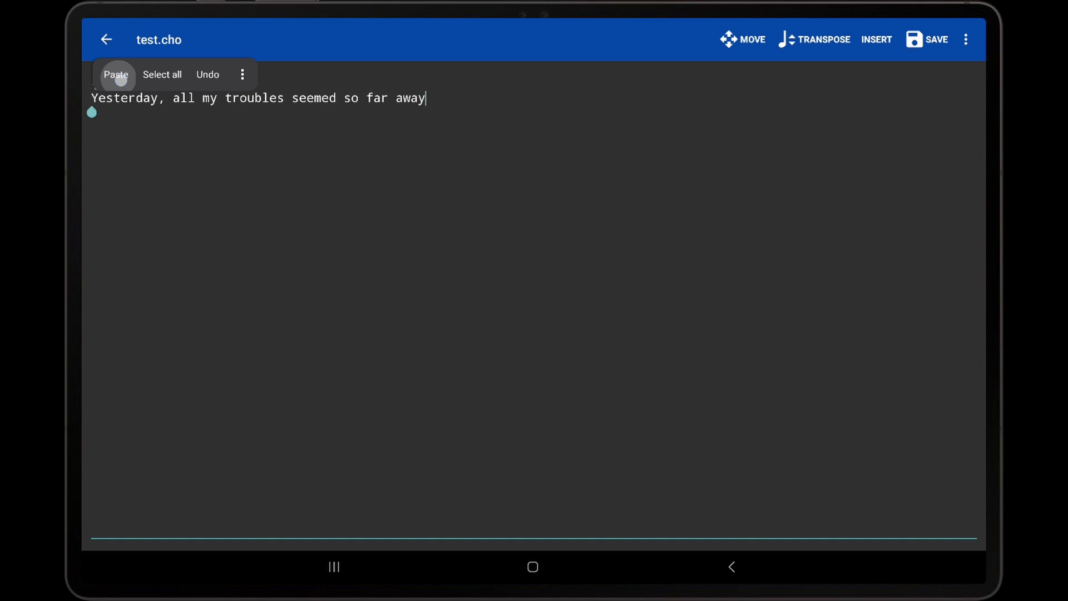
{"action": "left_click", "coordinate": [114, 75]}
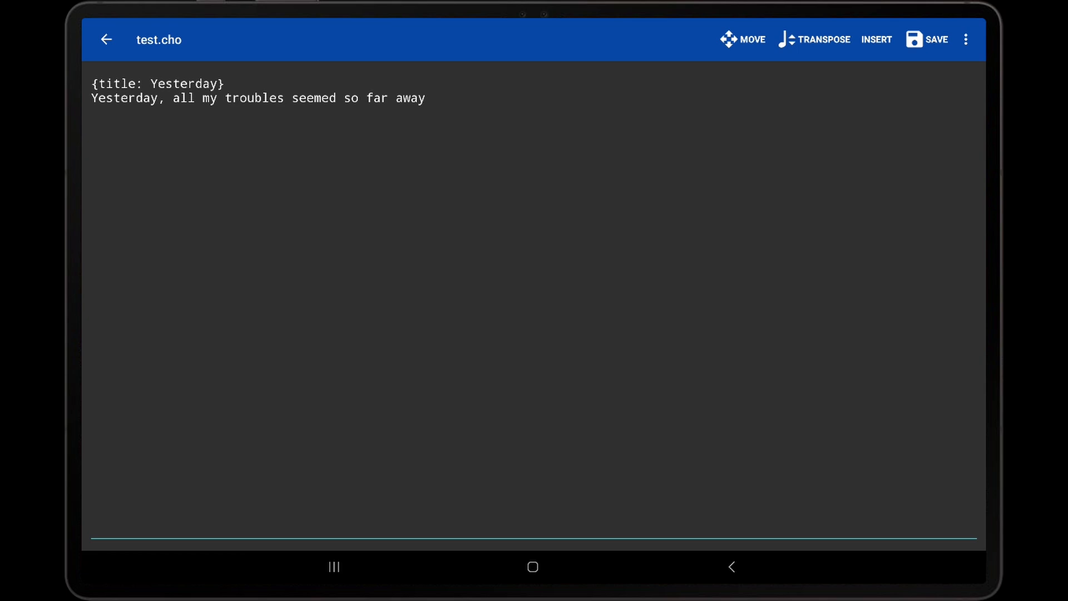
{"action": "left_click", "coordinate": [426, 98]}
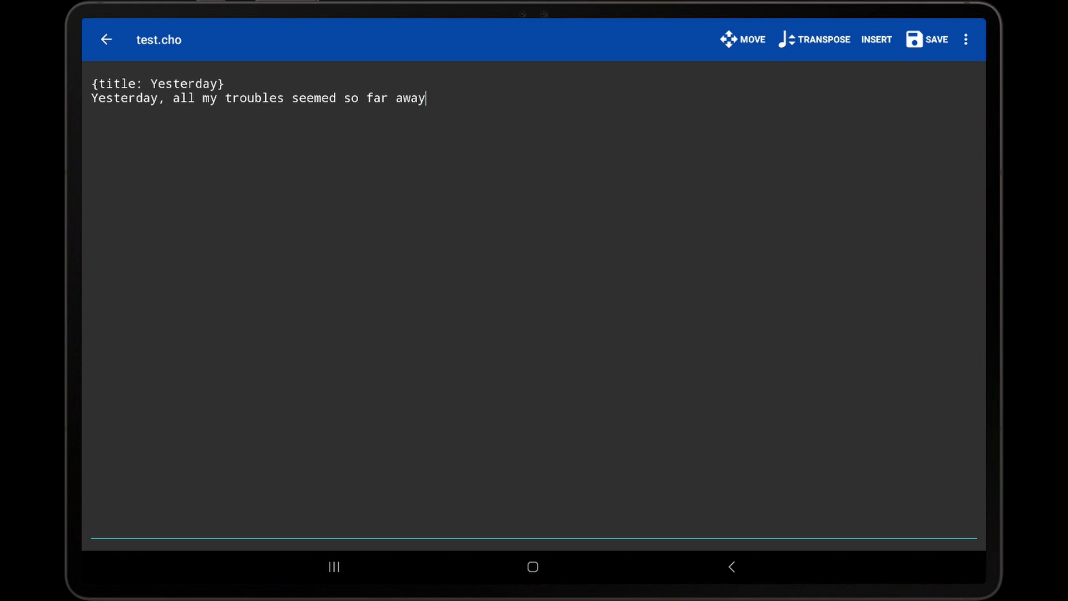
{"action": "left_click", "coordinate": [92, 98]}
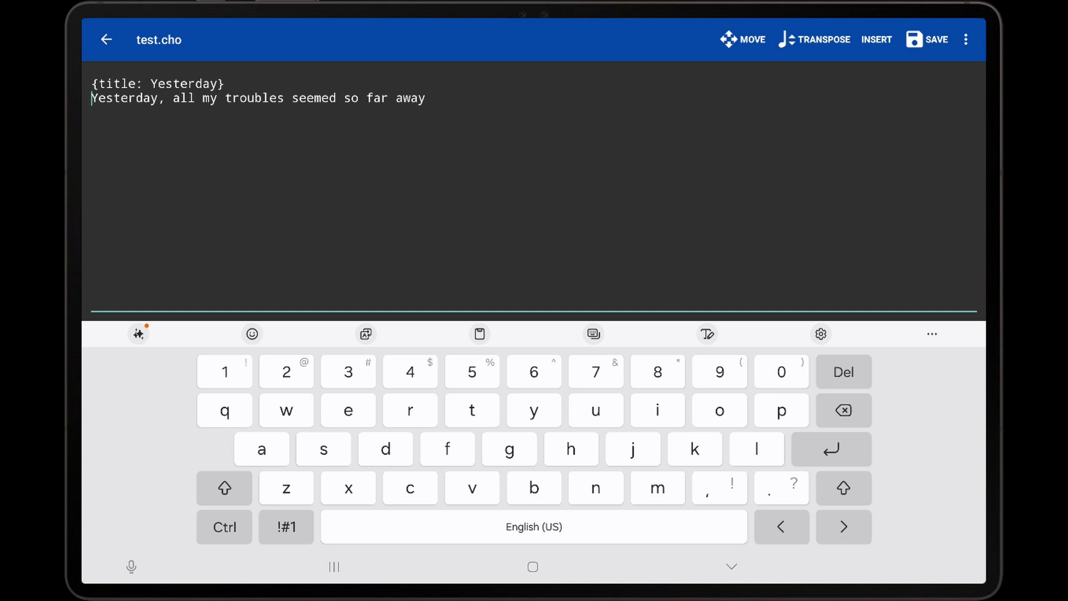
Step: Insert the inline chords F, Em7, A7, Dm and Dm/C at the right syllables
{"action": "left_click", "coordinate": [876, 39]}
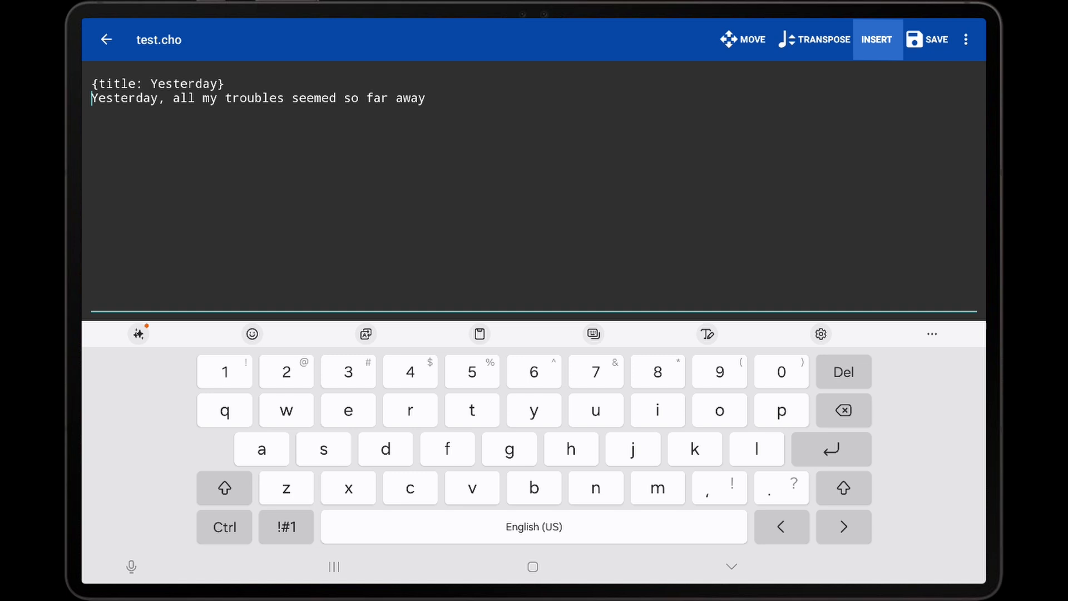
{"action": "left_click", "coordinate": [878, 40]}
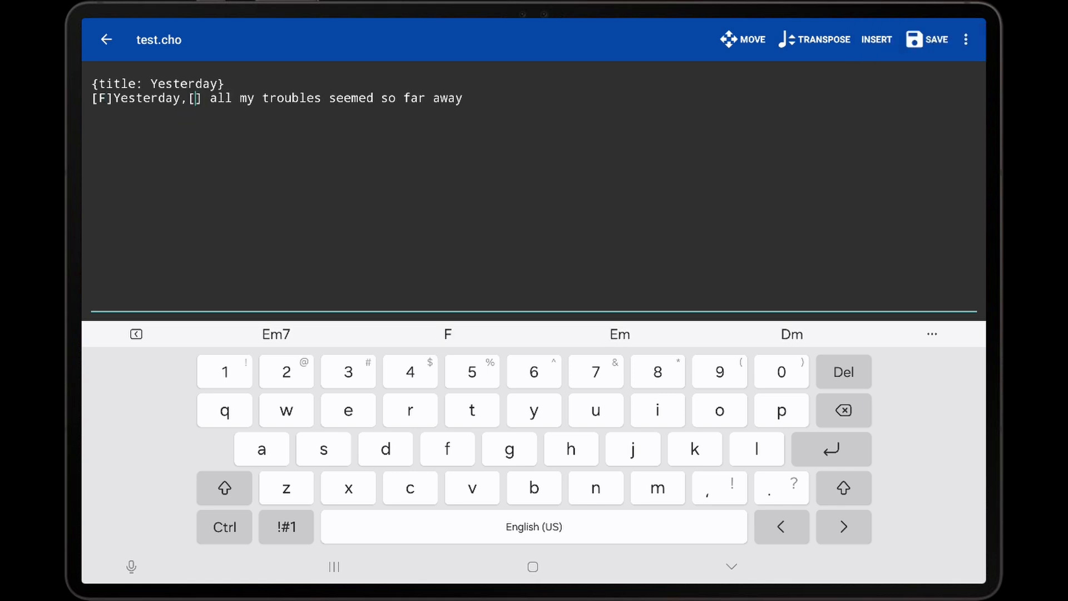
{"action": "left_click", "coordinate": [276, 334]}
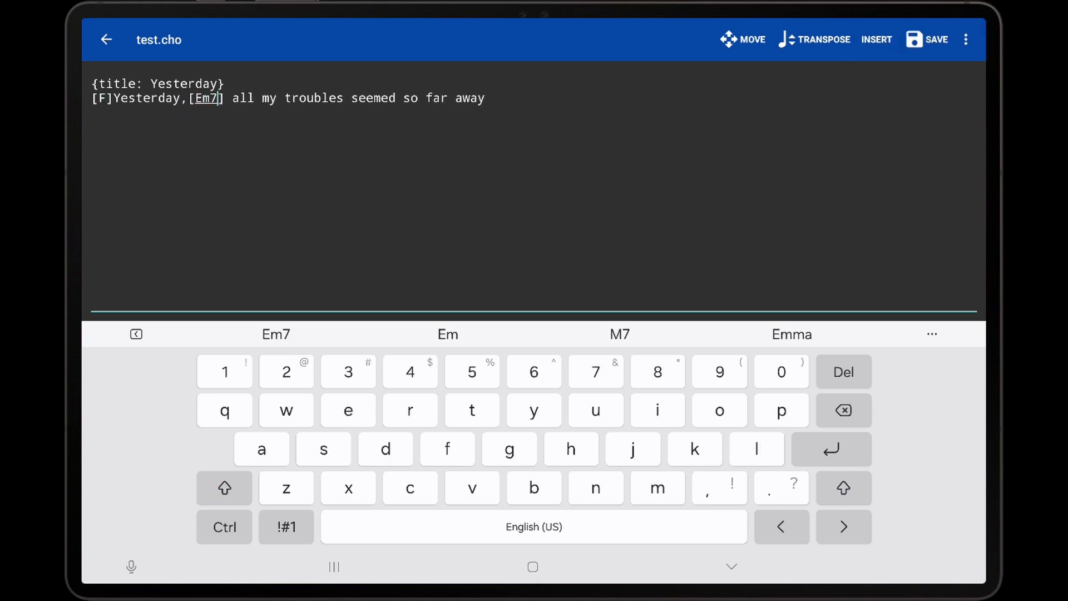
{"action": "left_click", "coordinate": [284, 114]}
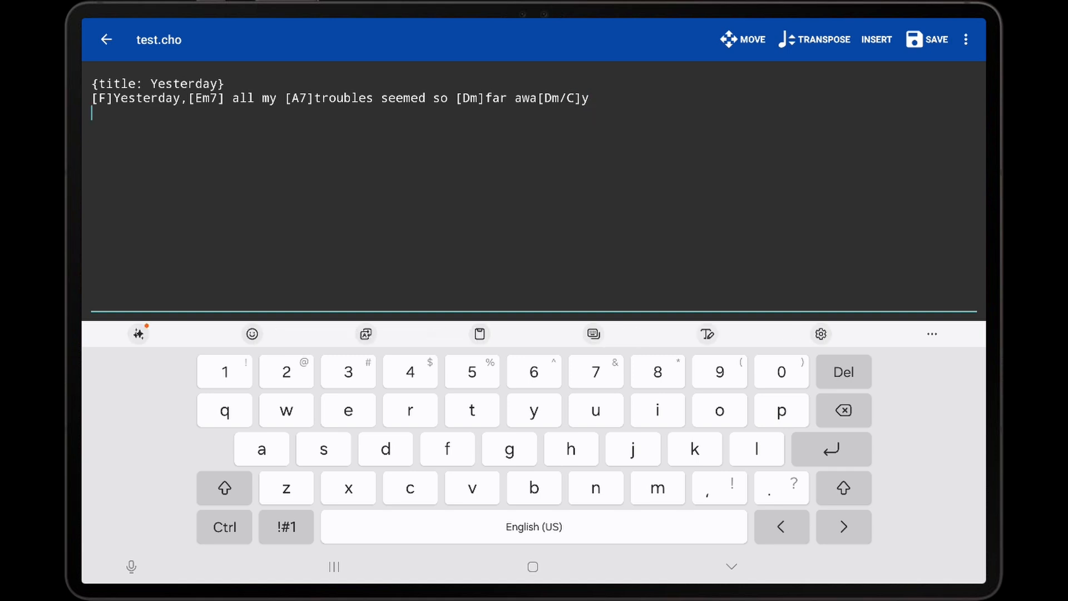
Step: Add a comment directive reading {comment: Sample comment}
{"action": "left_click", "coordinate": [875, 40]}
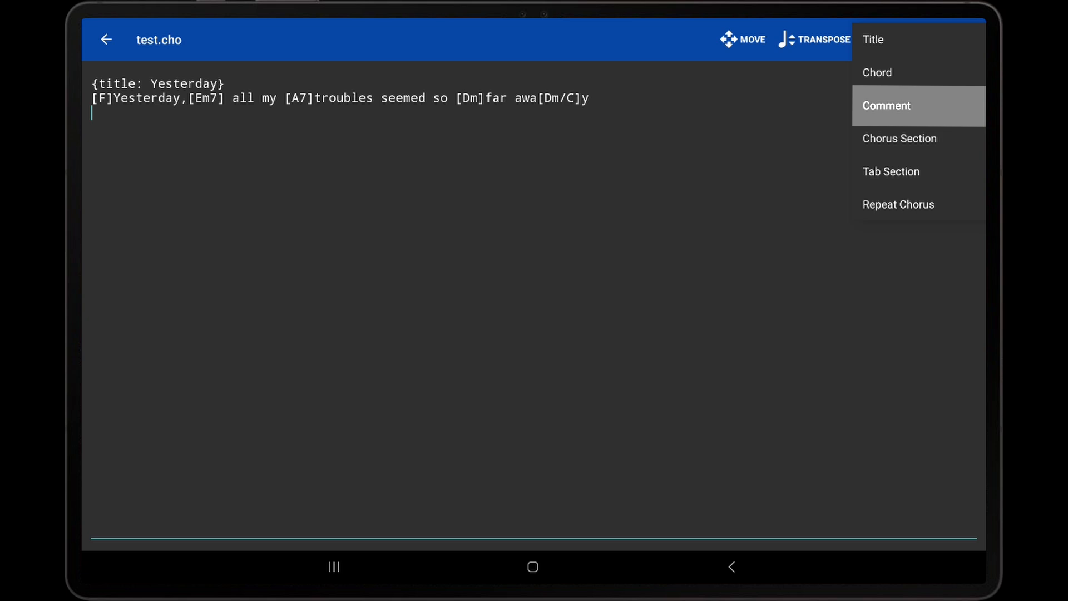
{"action": "left_click", "coordinate": [887, 106]}
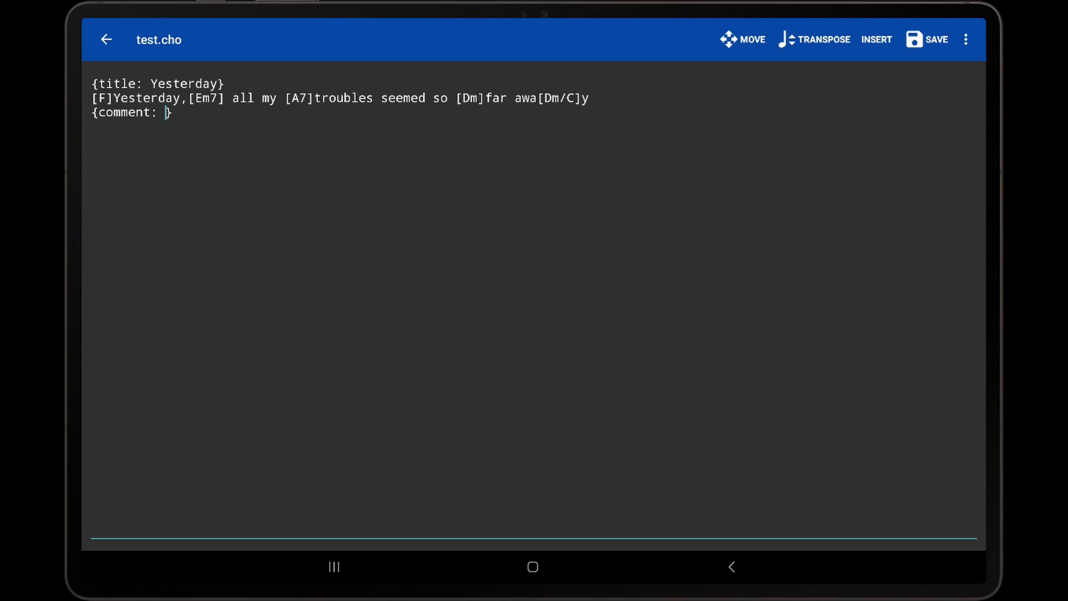
{"action": "left_click", "coordinate": [167, 113]}
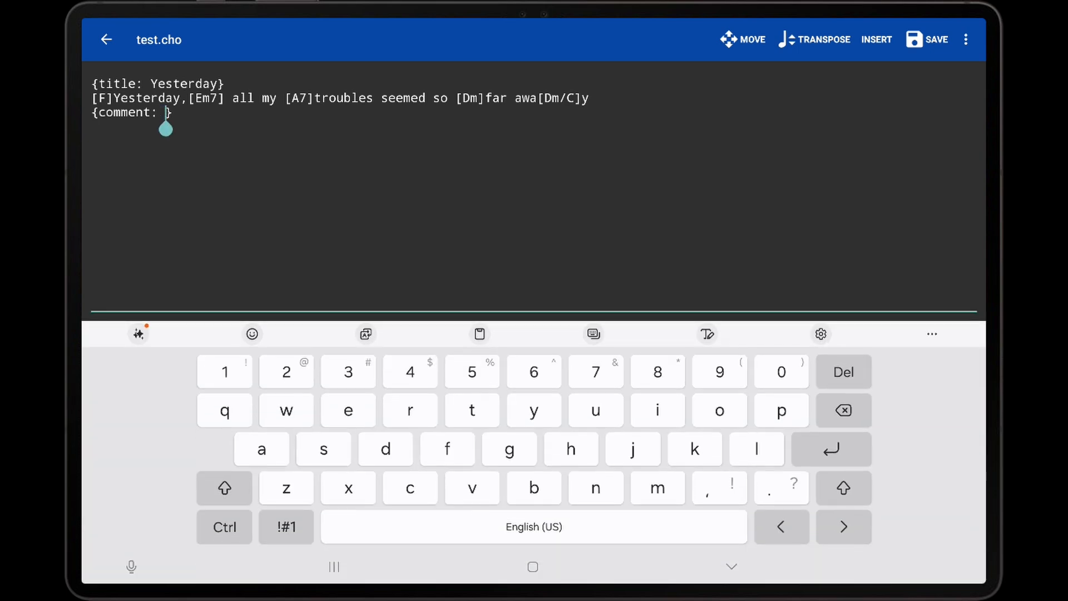
{"action": "type", "text": "Sa"}
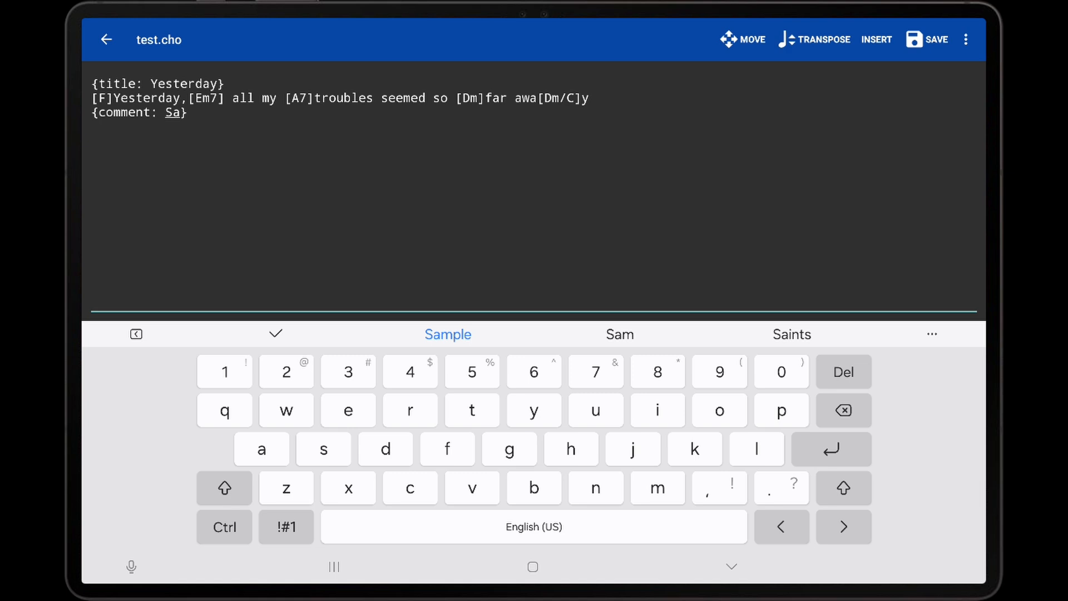
{"action": "left_click", "coordinate": [447, 334]}
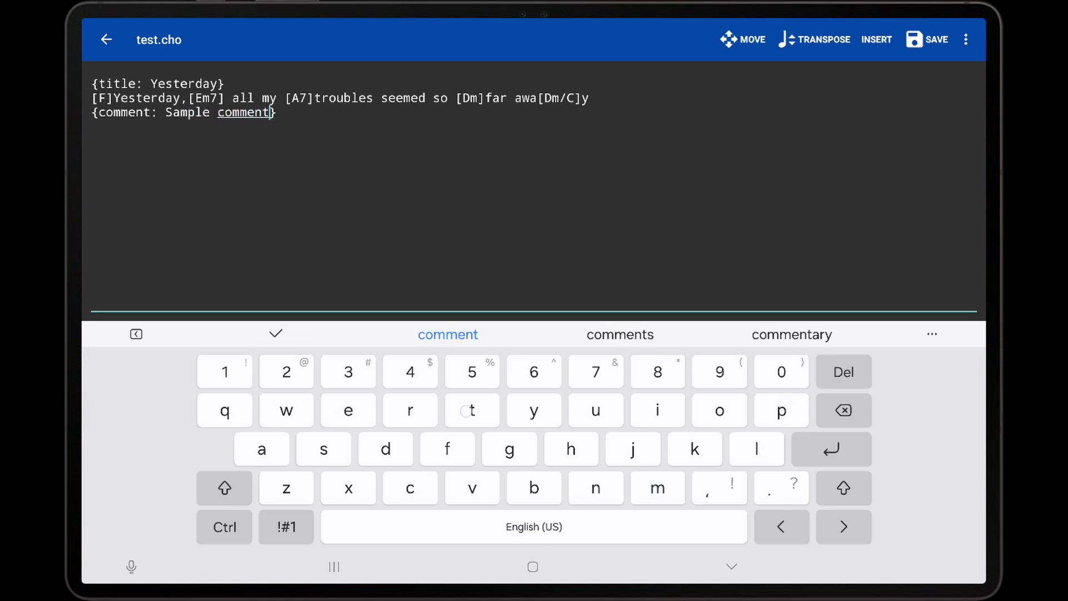
{"action": "left_click", "coordinate": [276, 112]}
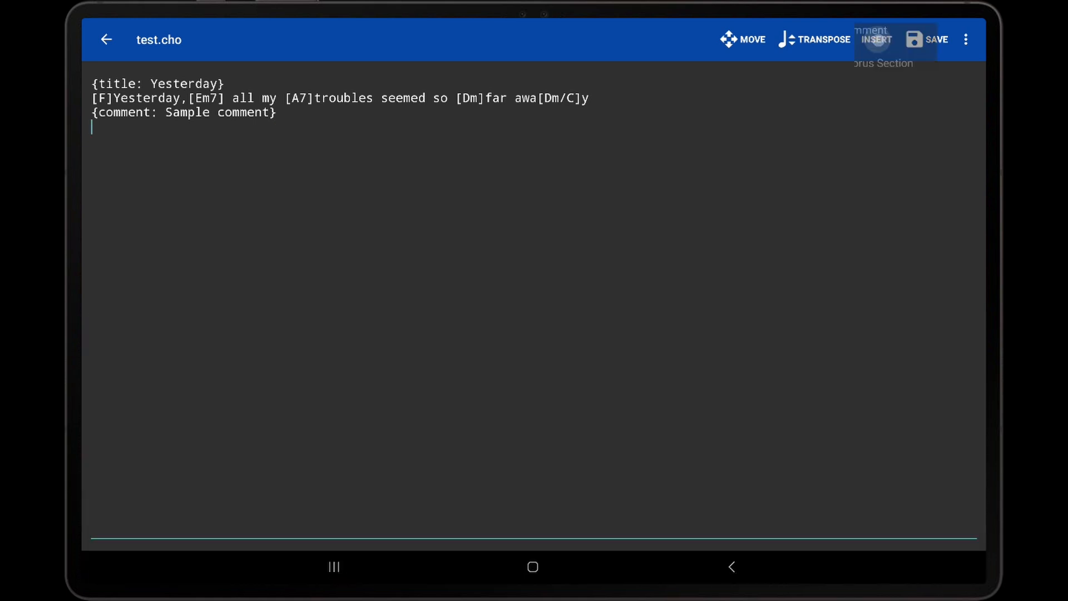
Step: Insert a chorus section and paste the two chorded lyric lines inside it
{"action": "left_click", "coordinate": [877, 39]}
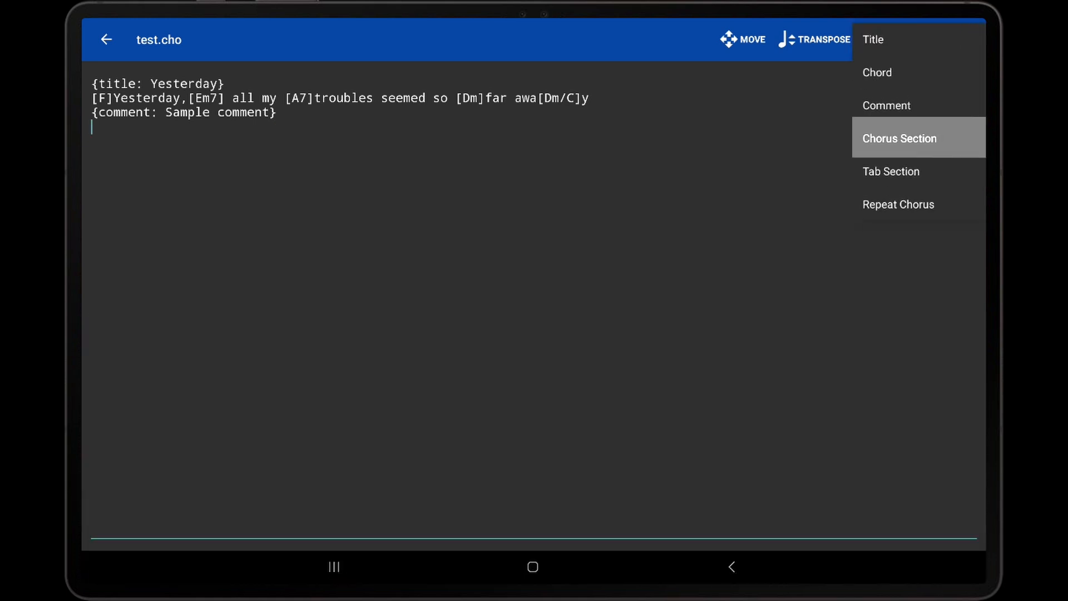
{"action": "left_click", "coordinate": [899, 138]}
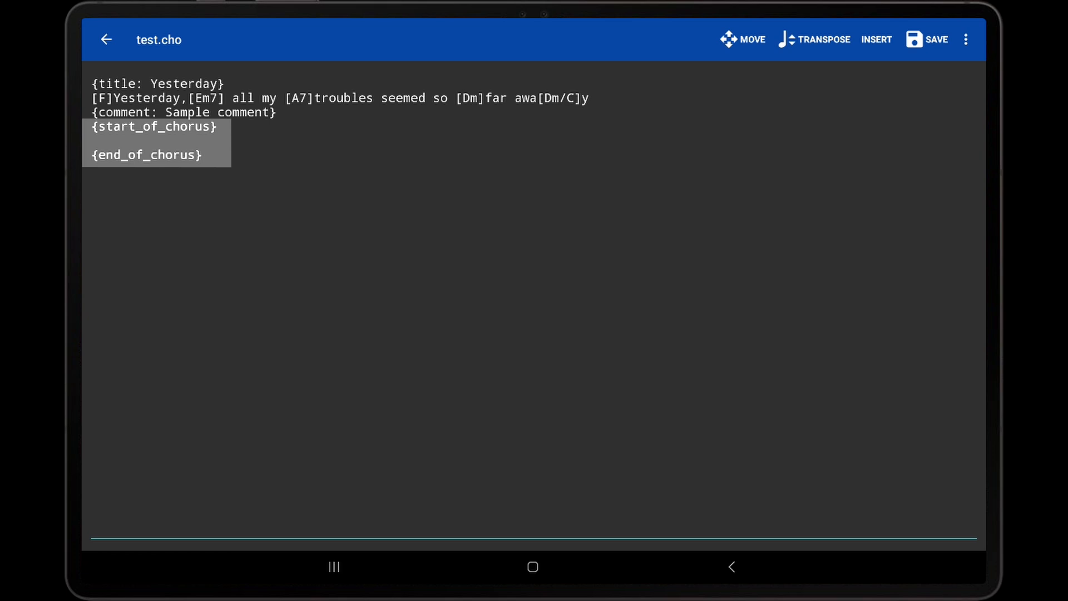
{"action": "left_click", "coordinate": [94, 141]}
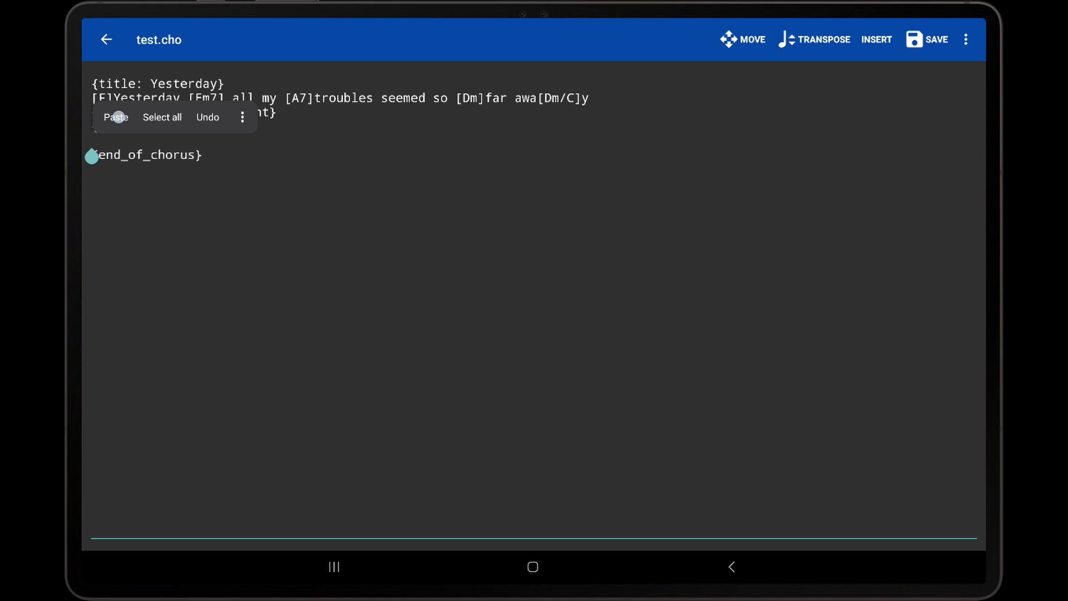
{"action": "left_click", "coordinate": [115, 117]}
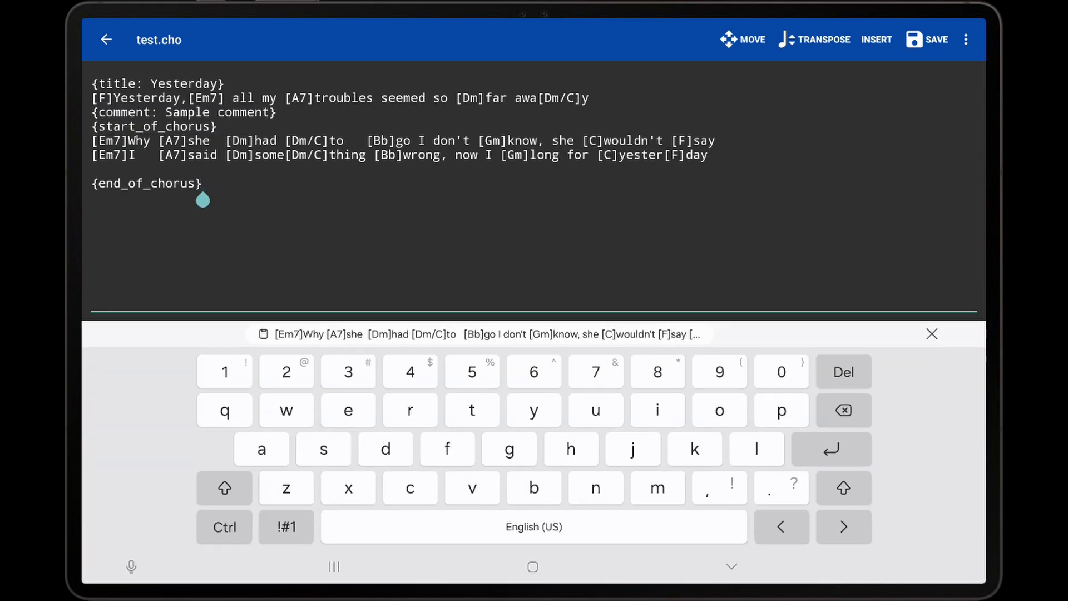
{"action": "left_click", "coordinate": [932, 333]}
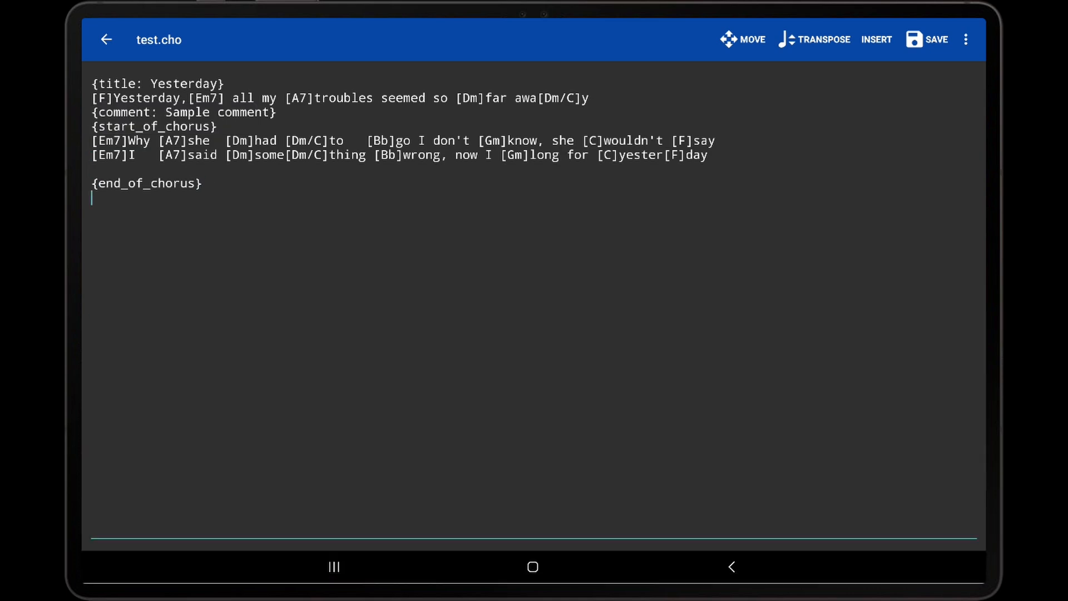
Step: Insert a tab section holding the six-string guitar tablature lines
{"action": "left_click", "coordinate": [875, 40]}
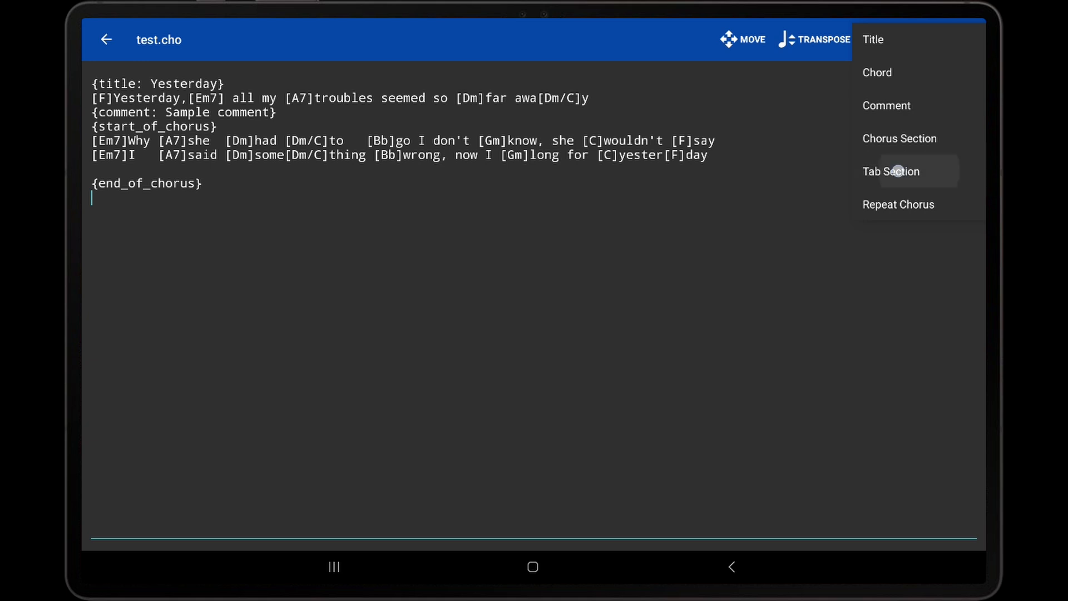
{"action": "left_click", "coordinate": [890, 171]}
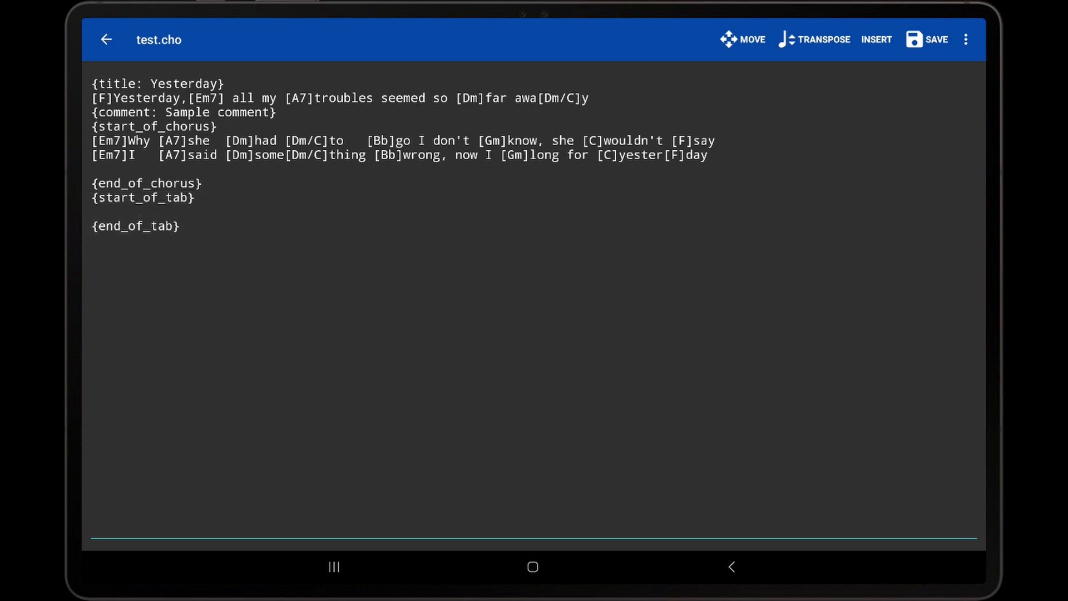
{"action": "left_click", "coordinate": [96, 210]}
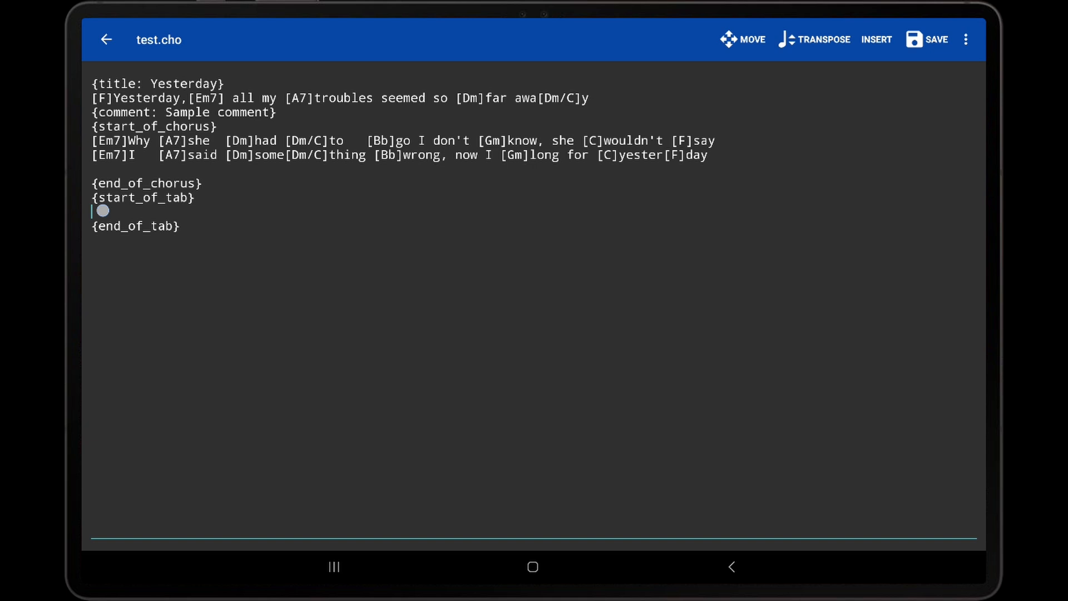
{"action": "type", "text": "e|---1-1-1----1-1-----0-0-0-----------0-0-0-------------1-1-1----1---1-----1-1-1-|"}
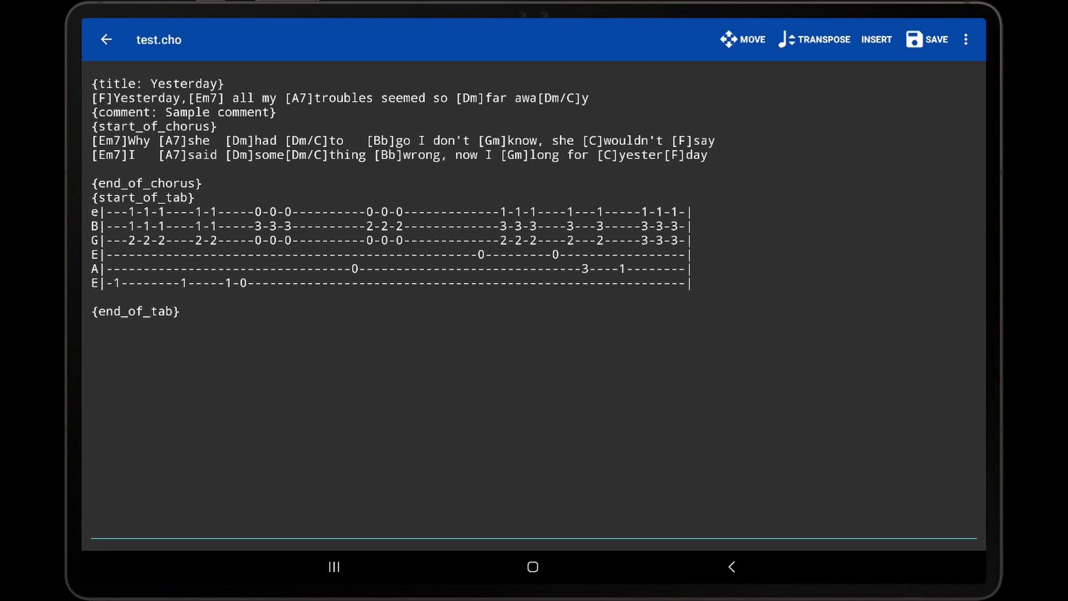
Step: Add a {chorus} repeat marker below the end of the tab section
{"action": "left_click", "coordinate": [96, 326]}
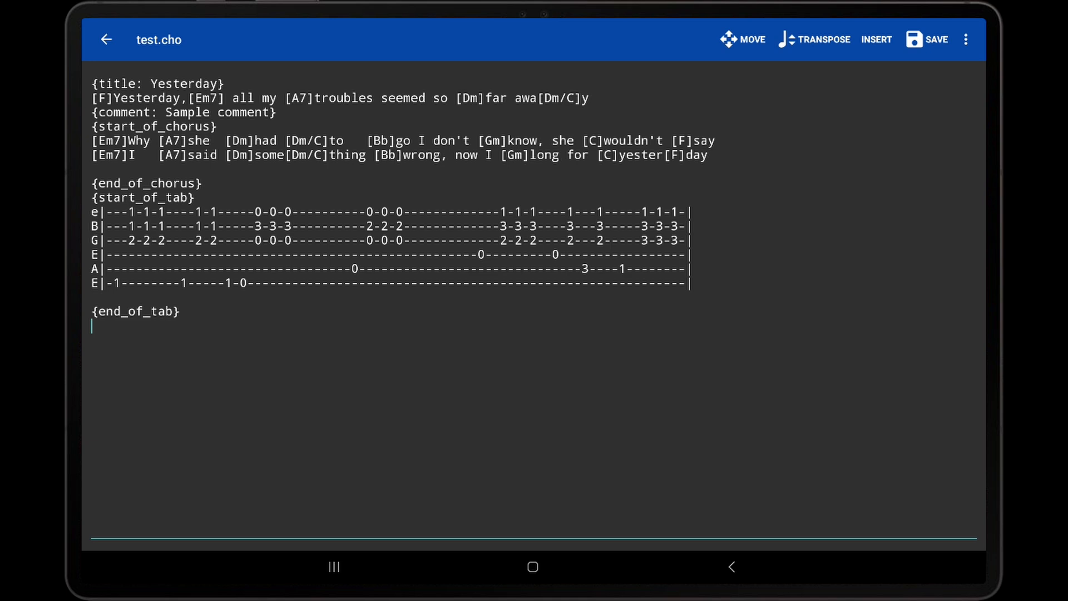
{"action": "left_click", "coordinate": [876, 40]}
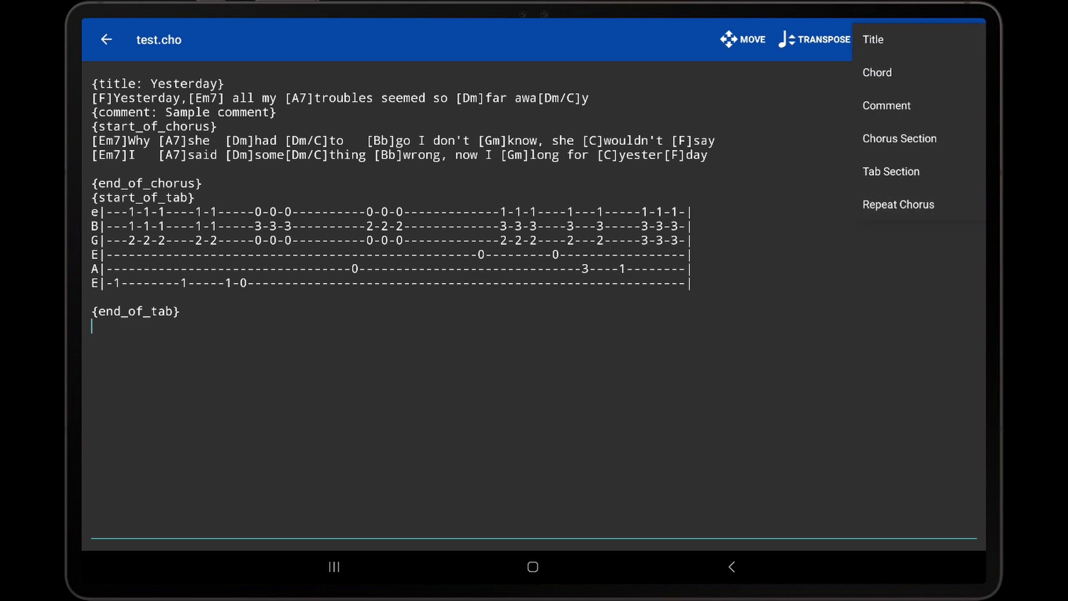
{"action": "left_click", "coordinate": [899, 137]}
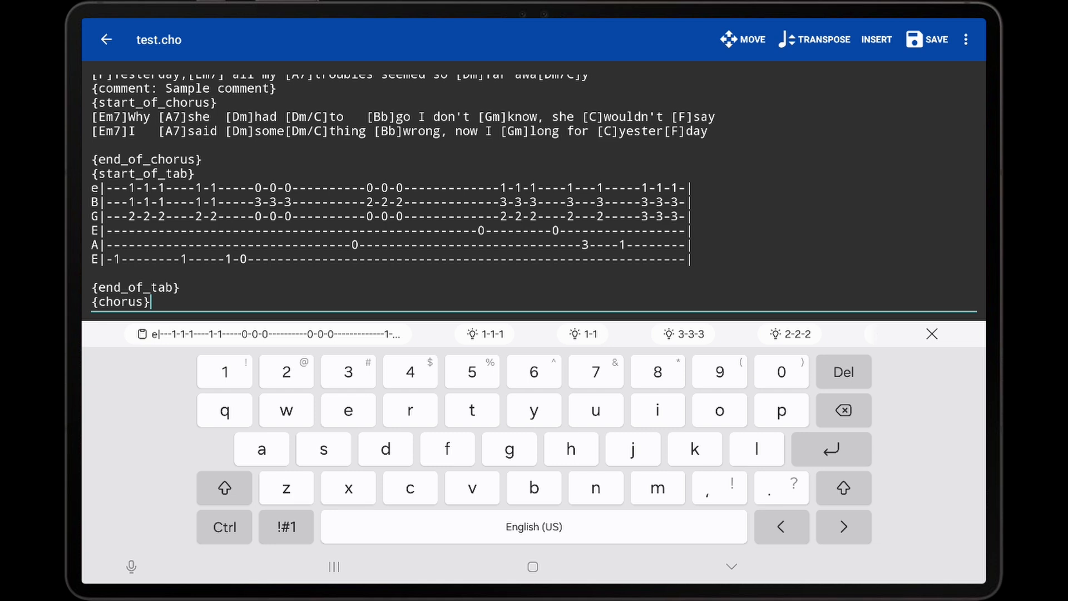
{"action": "left_click", "coordinate": [932, 333]}
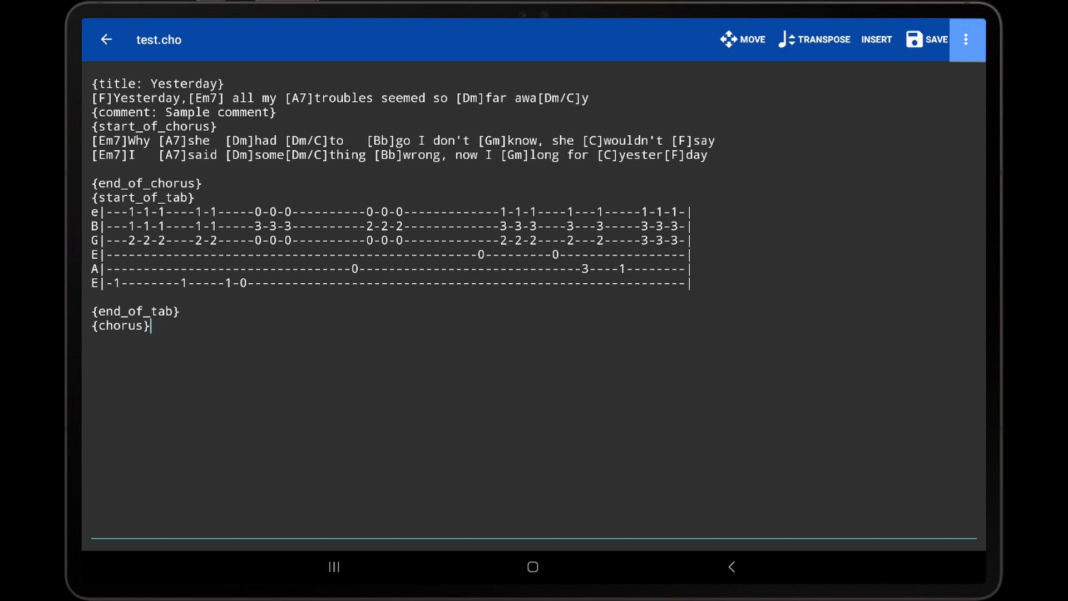
{"action": "left_click", "coordinate": [966, 40]}
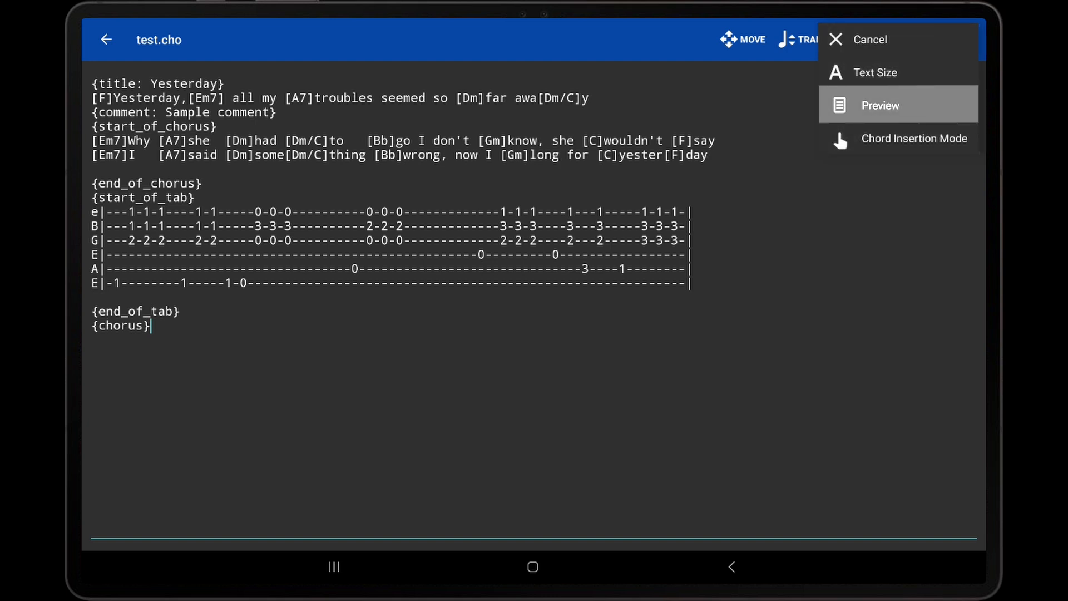
{"action": "left_click", "coordinate": [879, 105]}
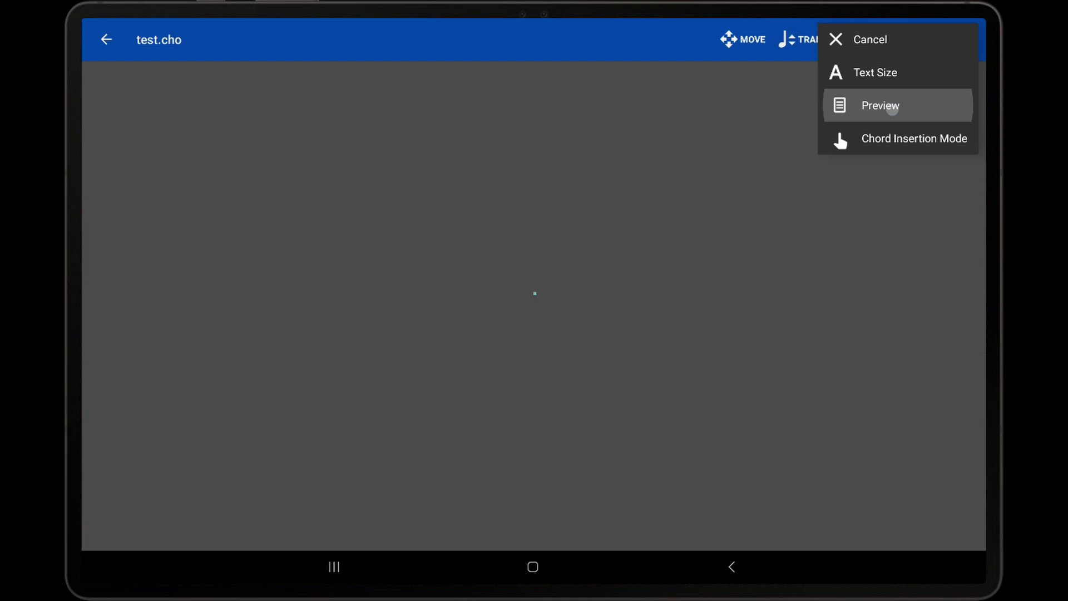
{"action": "left_click", "coordinate": [878, 104]}
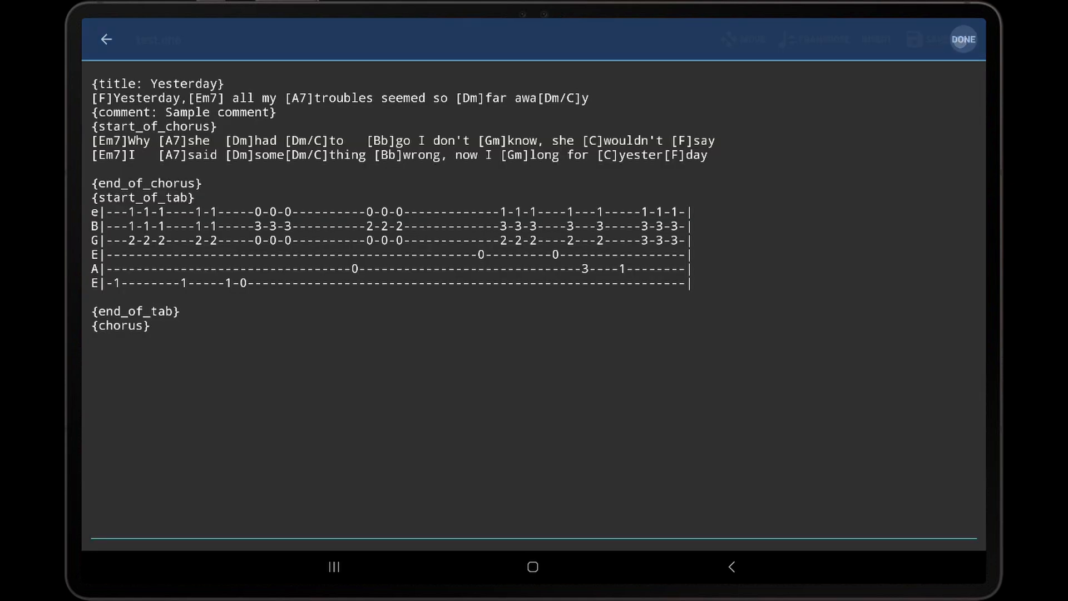
{"action": "left_click", "coordinate": [962, 39]}
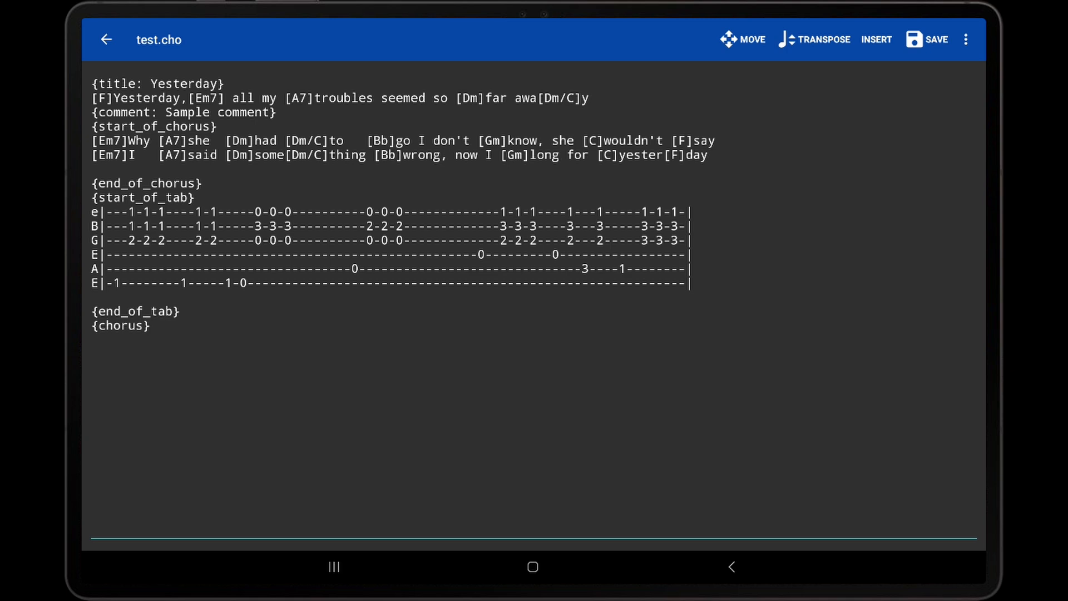
Step: Transpose the song from F to G so chords read G, F#m7, B7, Em and Em/D
{"action": "left_click", "coordinate": [814, 40]}
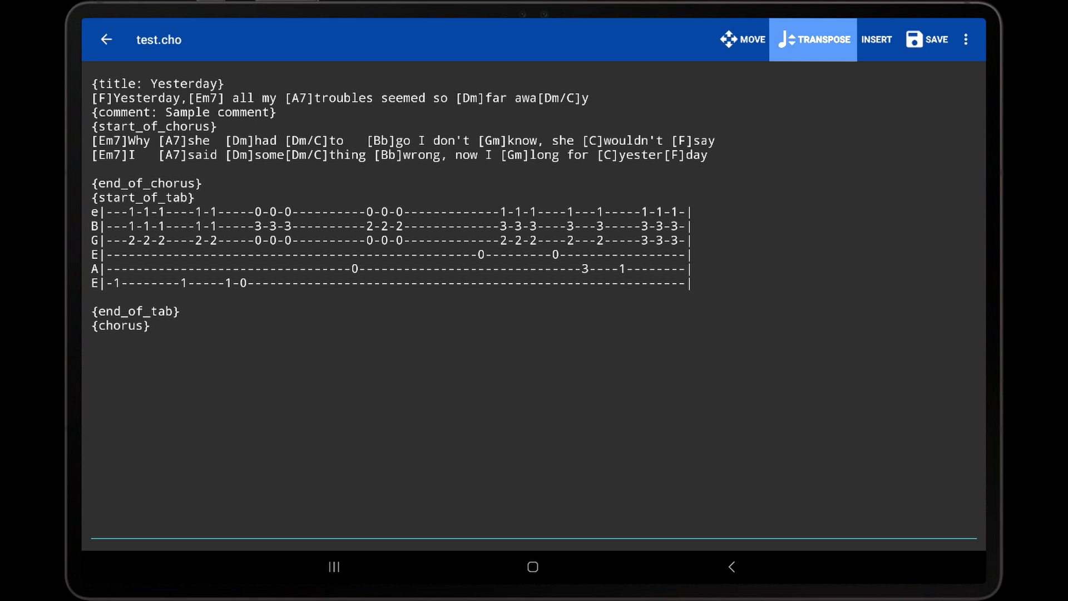
{"action": "left_click", "coordinate": [811, 39]}
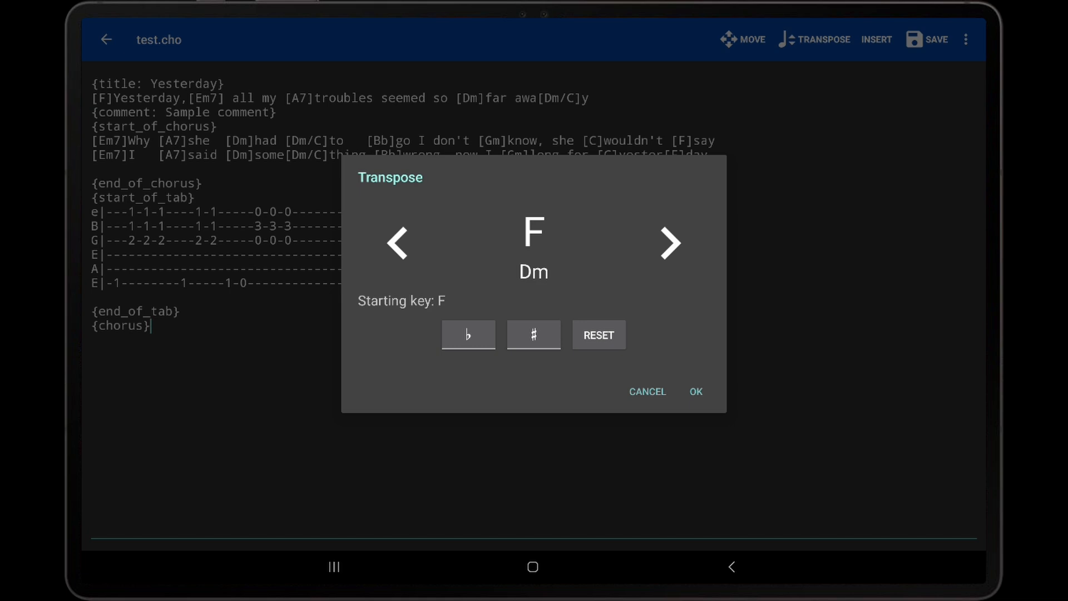
{"action": "left_click", "coordinate": [671, 244]}
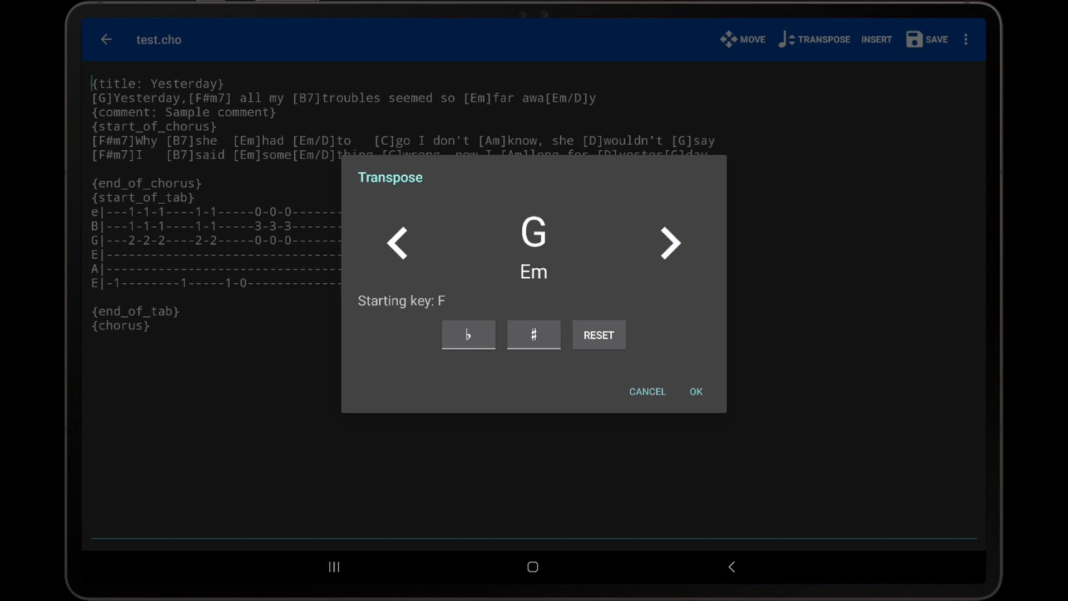
{"action": "left_click", "coordinate": [695, 391]}
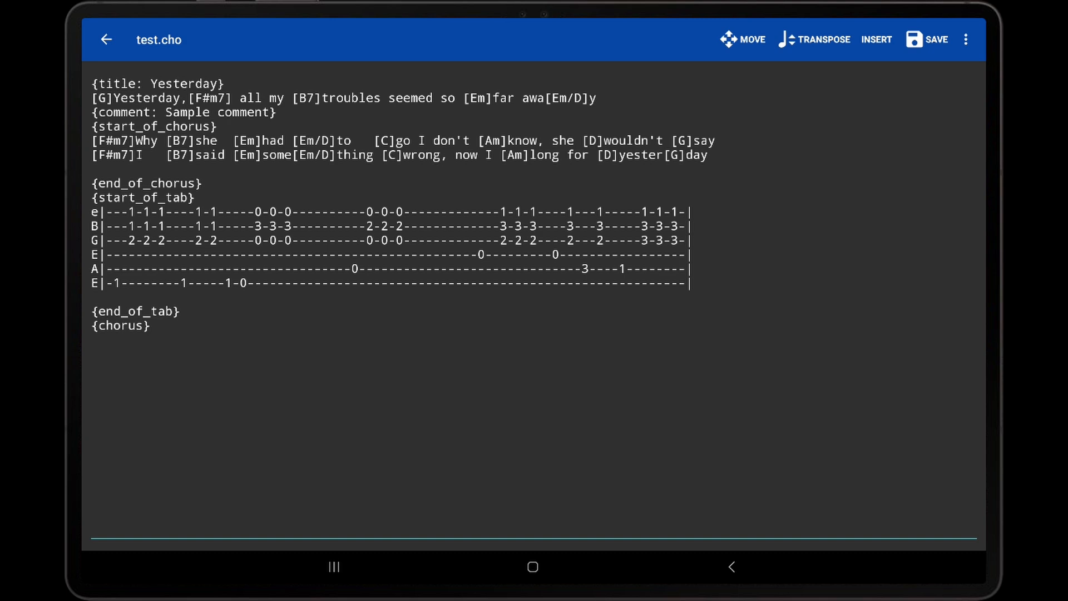
{"action": "left_click", "coordinate": [742, 39]}
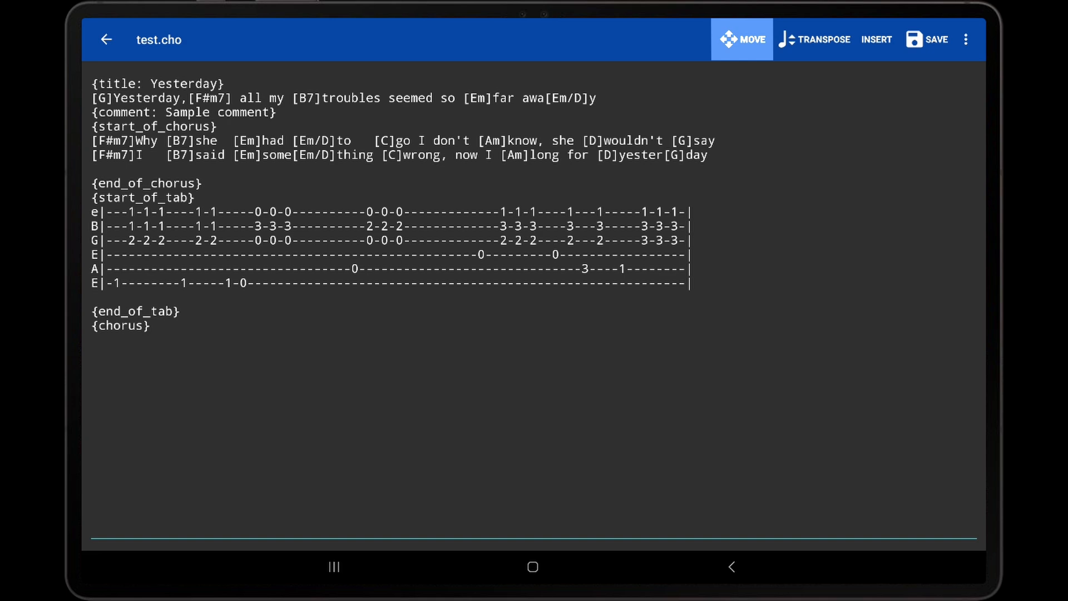
{"action": "left_click", "coordinate": [741, 40]}
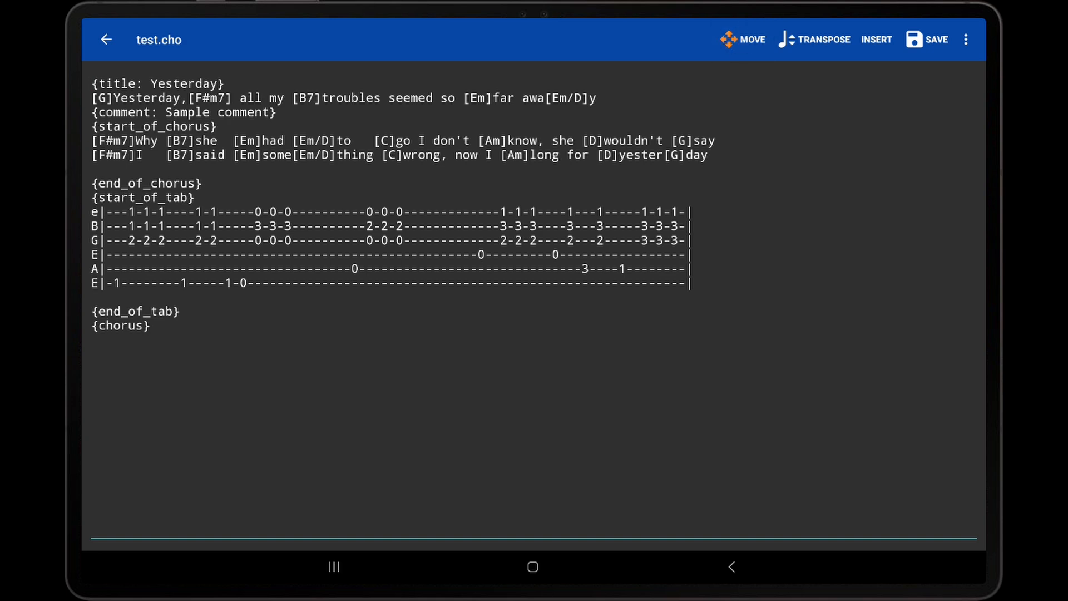
{"action": "left_click", "coordinate": [307, 98]}
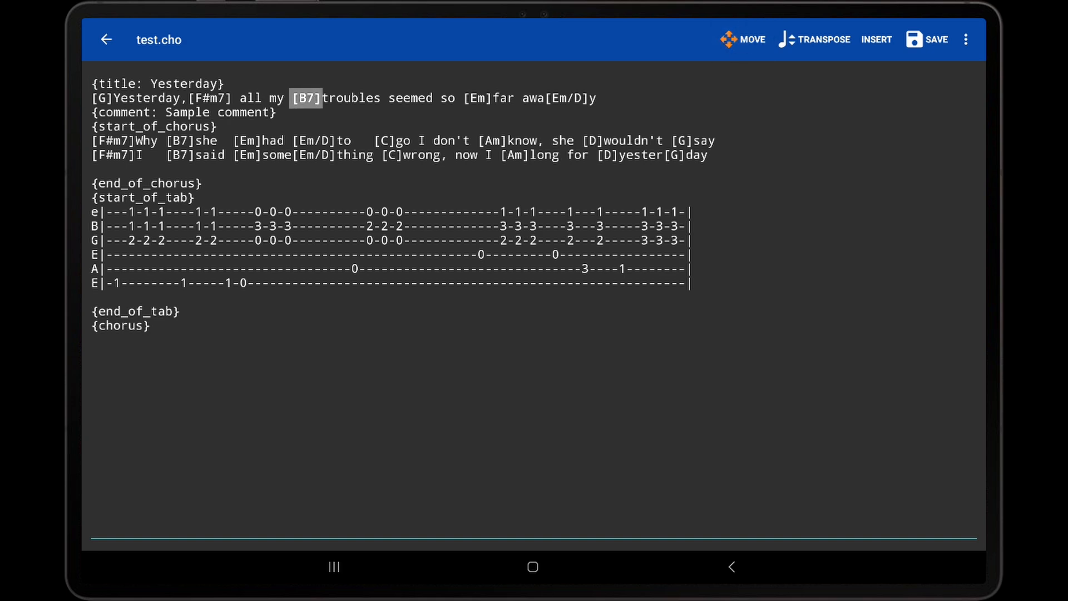
{"action": "left_click", "coordinate": [94, 83]}
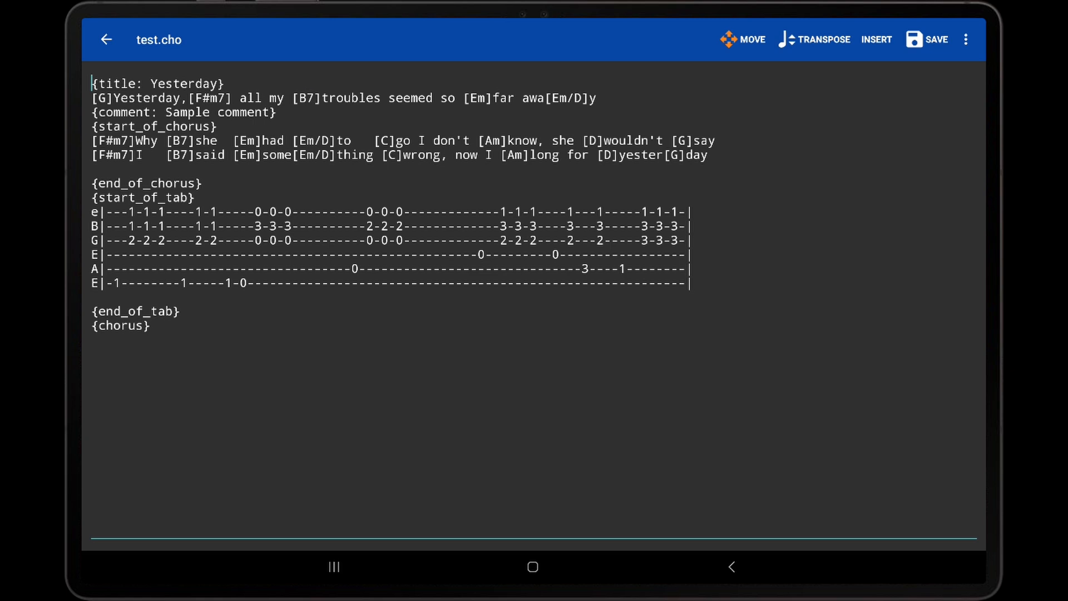
{"action": "left_click", "coordinate": [306, 97]}
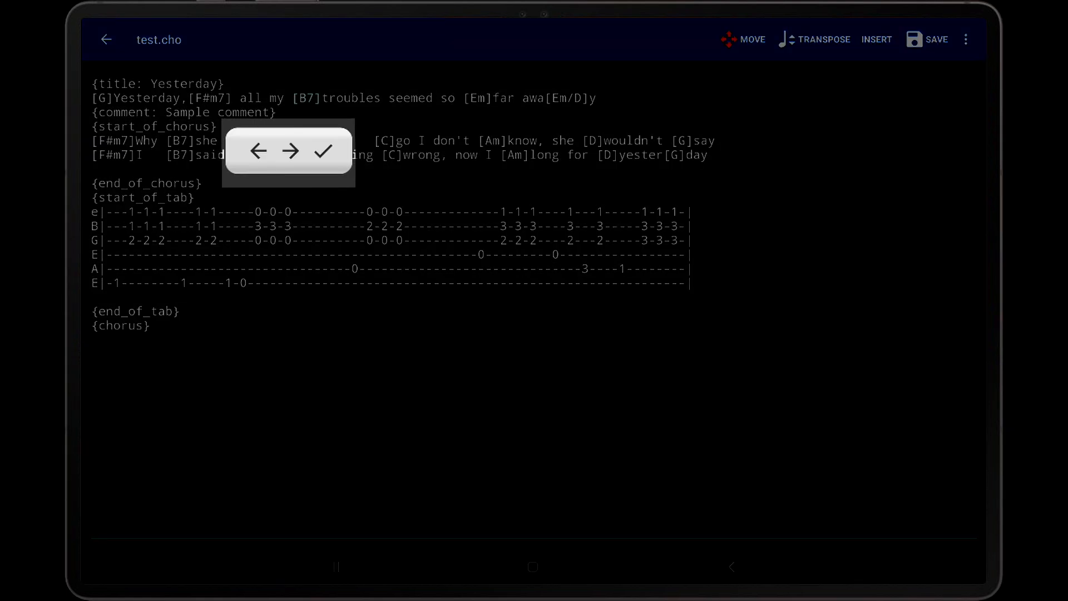
{"action": "left_click", "coordinate": [306, 97]}
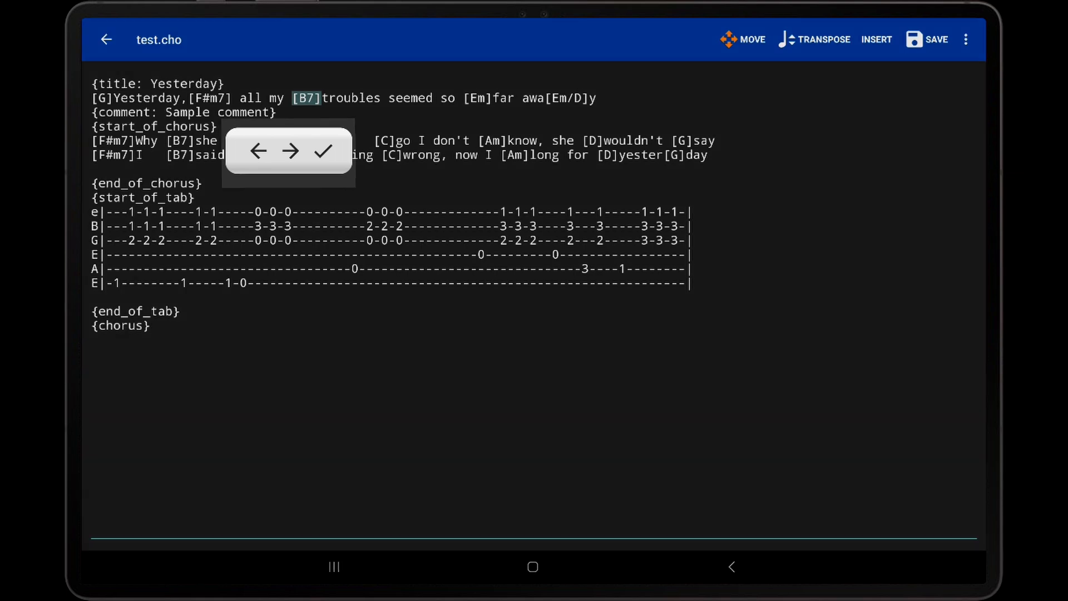
{"action": "left_click", "coordinate": [257, 150]}
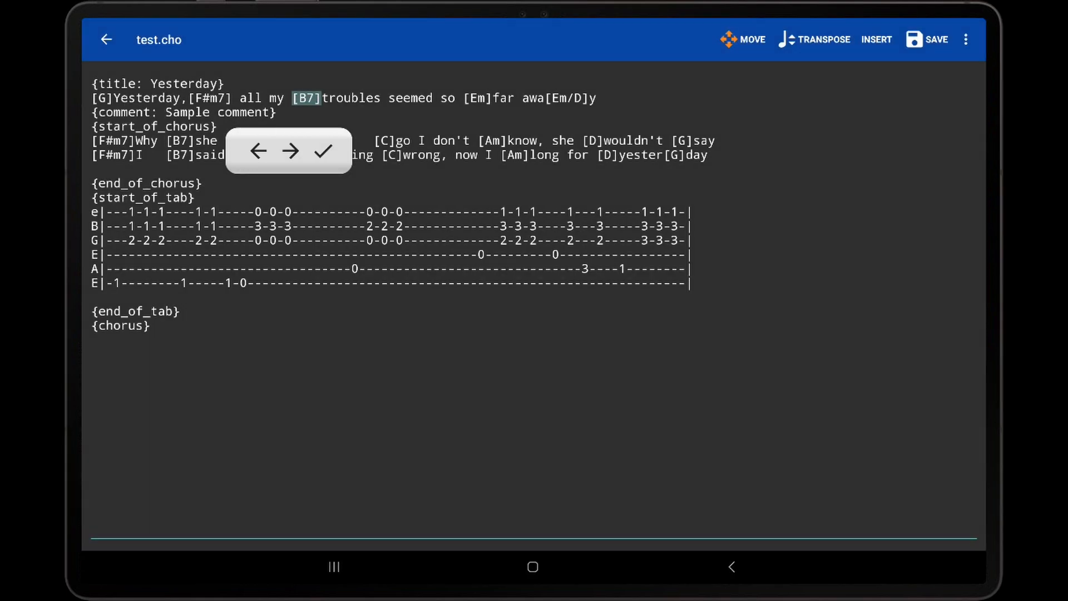
{"action": "left_click", "coordinate": [289, 151]}
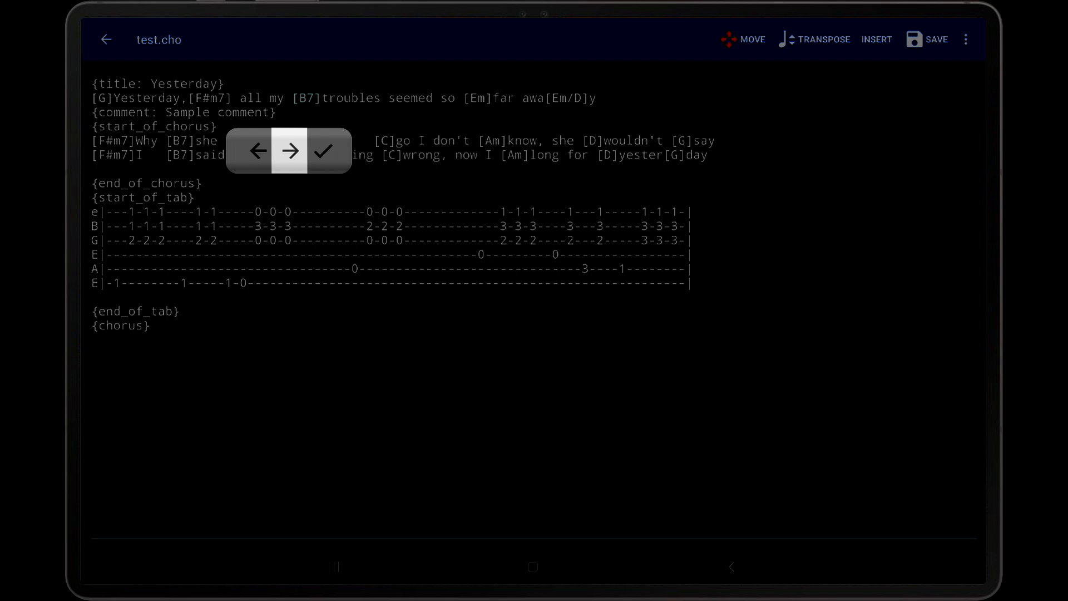
{"action": "left_click", "coordinate": [289, 150]}
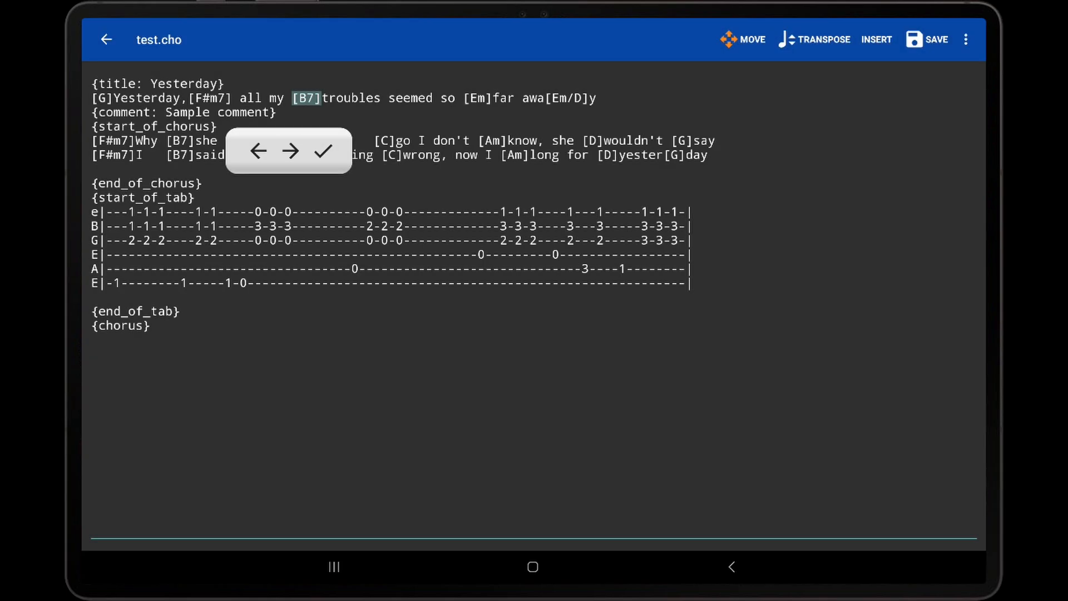
{"action": "left_click", "coordinate": [323, 150]}
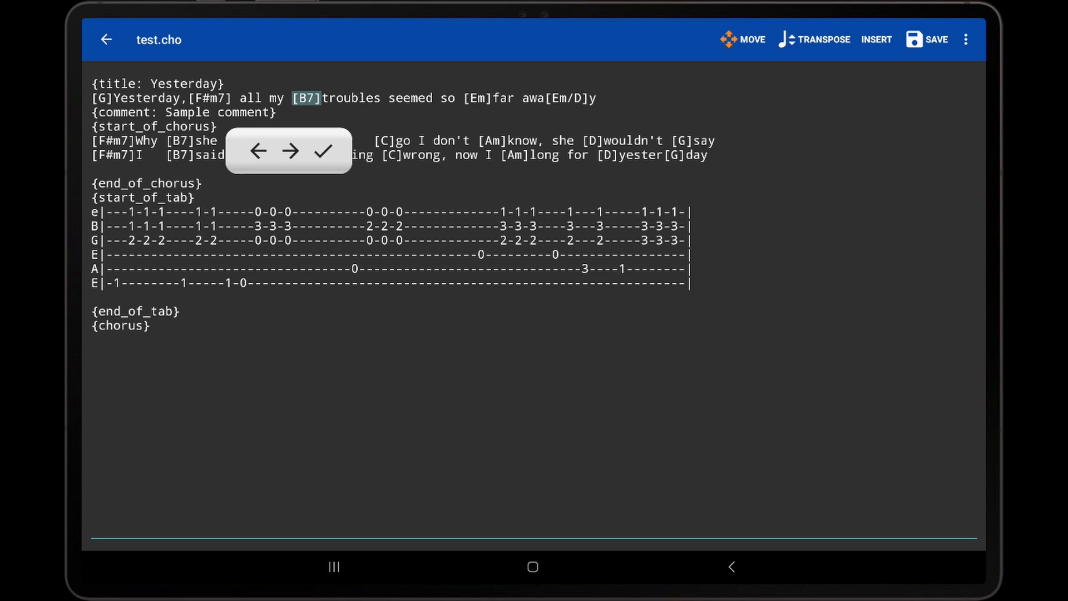
{"action": "left_click", "coordinate": [289, 150]}
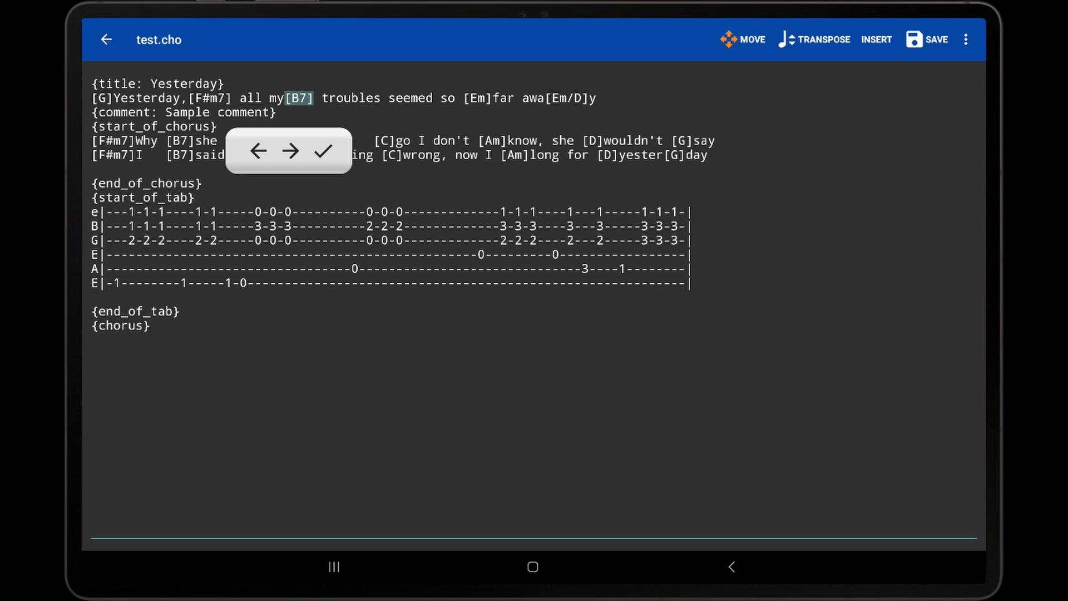
{"action": "left_click", "coordinate": [290, 151]}
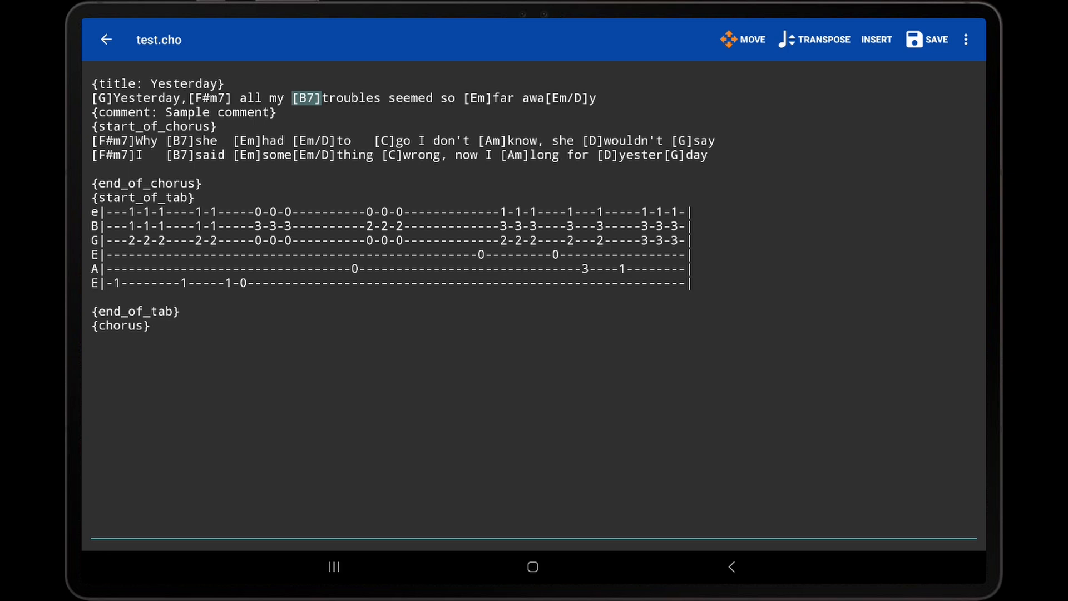
{"action": "left_click", "coordinate": [742, 39]}
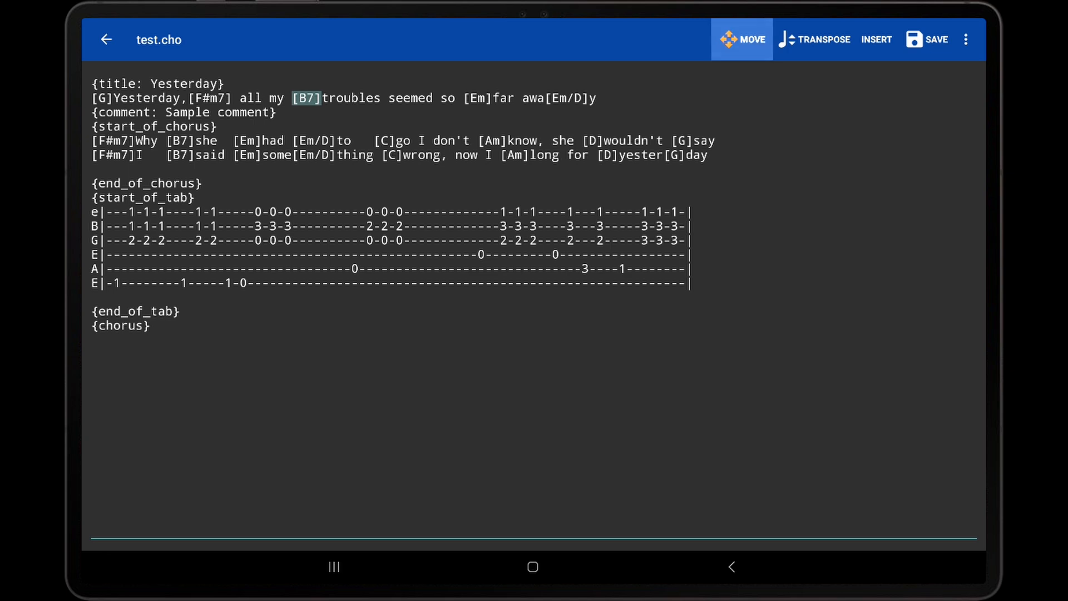
Step: Set the editor's text size to 20 via the overflow menu
{"action": "left_click", "coordinate": [742, 39]}
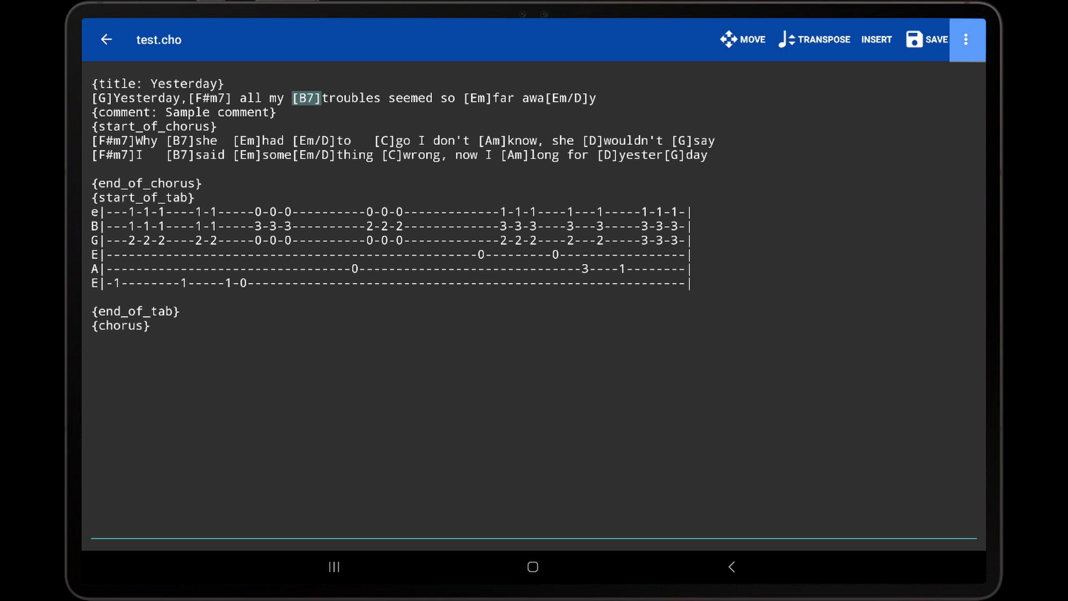
{"action": "left_click", "coordinate": [965, 40]}
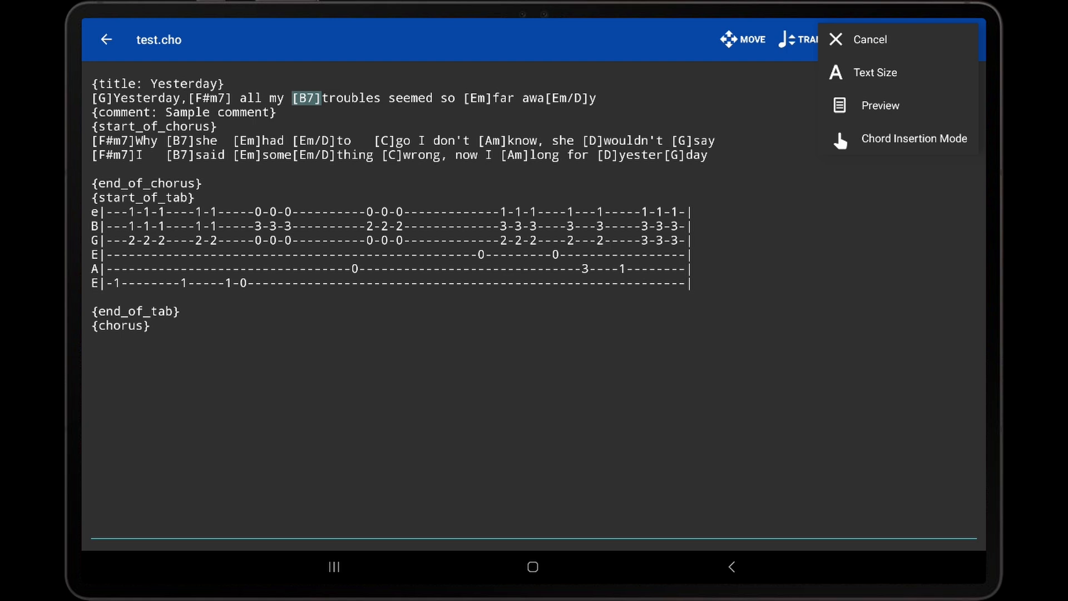
{"action": "mouse_move", "coordinate": [877, 73]}
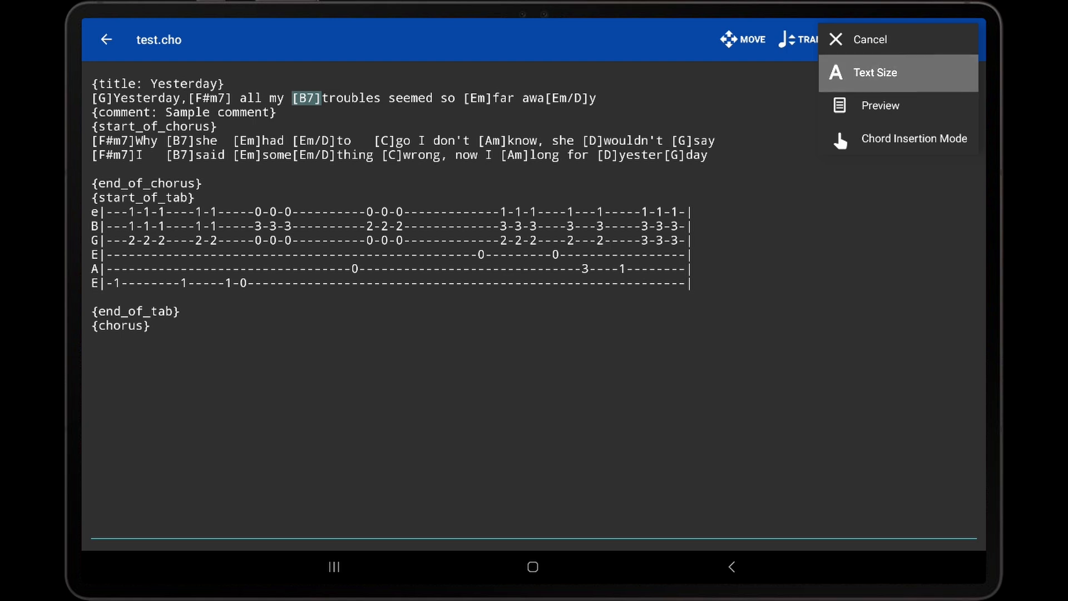
{"action": "left_click", "coordinate": [877, 72]}
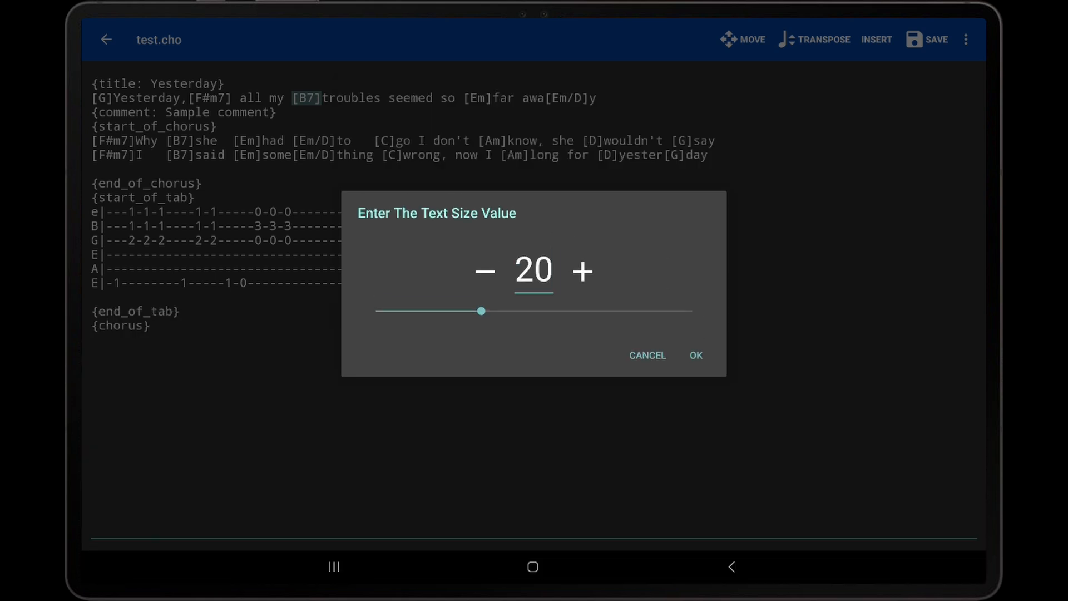
{"action": "left_click", "coordinate": [694, 355]}
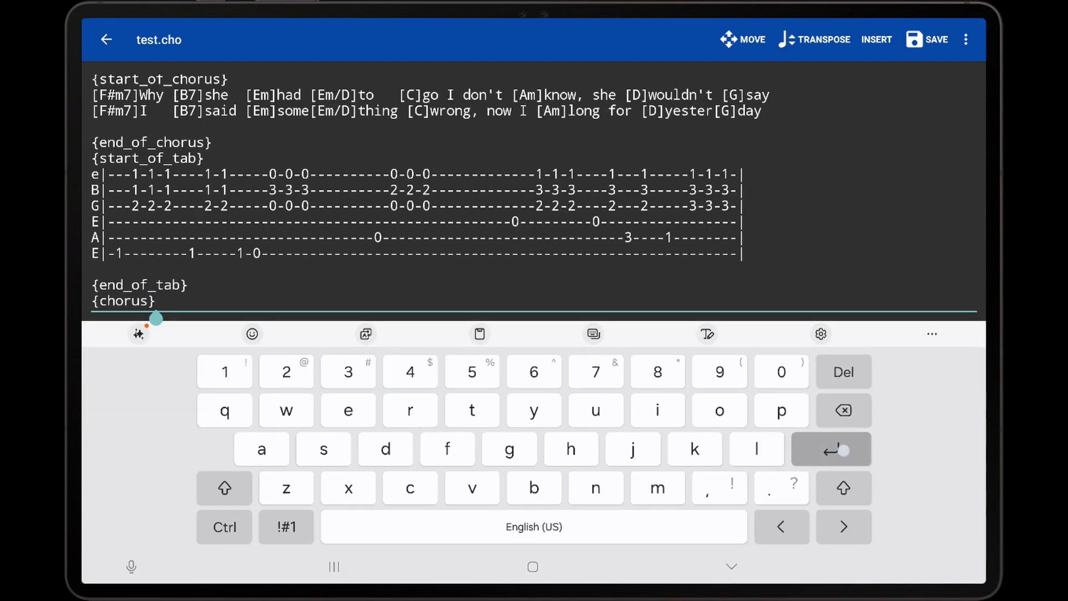
Step: Paste the lyric "Suddenly, I'm not half" under {chorus} and enable Chord Insertion Mode
{"action": "left_click", "coordinate": [731, 566]}
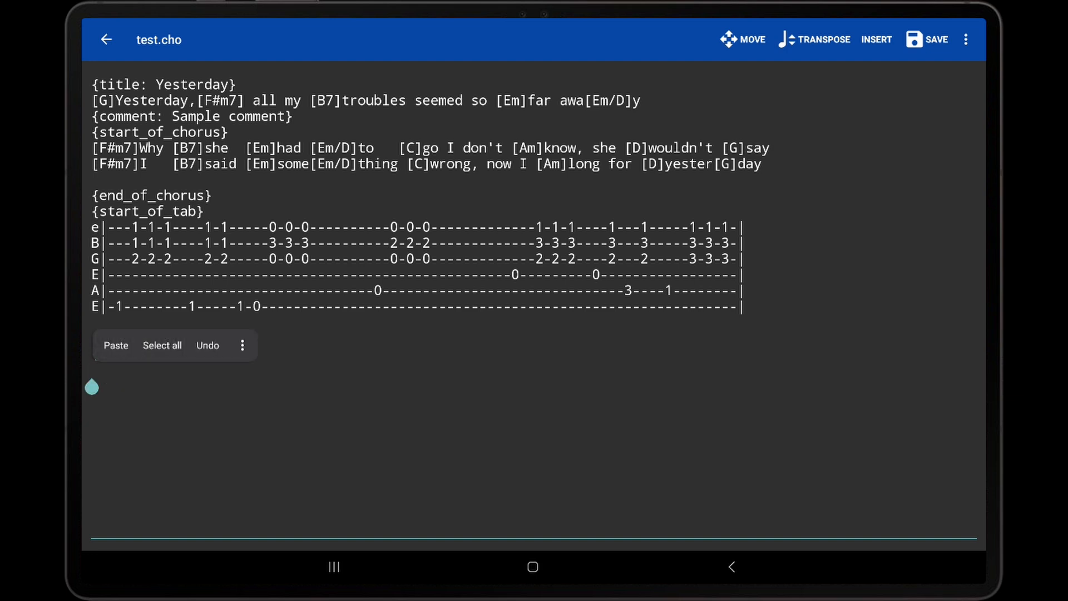
{"action": "left_click", "coordinate": [965, 39]}
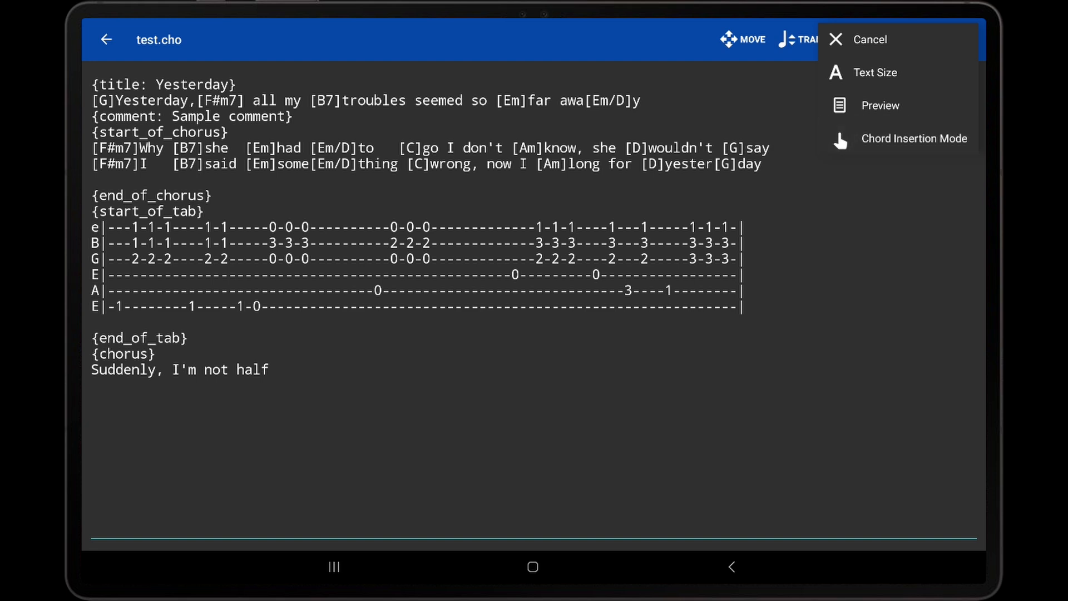
{"action": "left_click", "coordinate": [870, 39]}
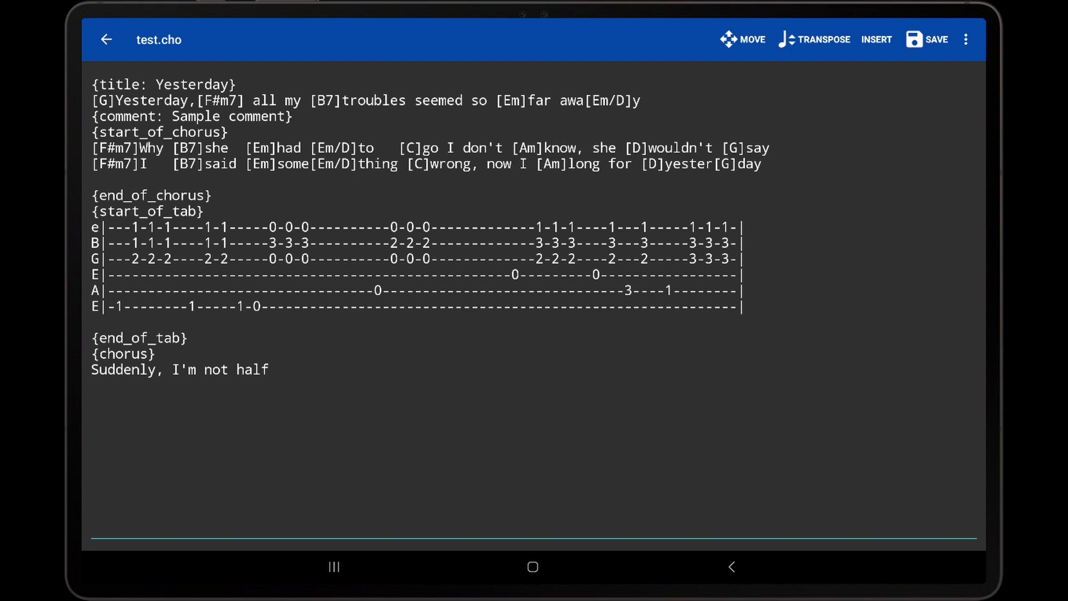
Step: Fill the line's chords as [F]Suddenly,[Em7] I'm not [A7]half, then turn chord insertion off
{"action": "left_click", "coordinate": [268, 369]}
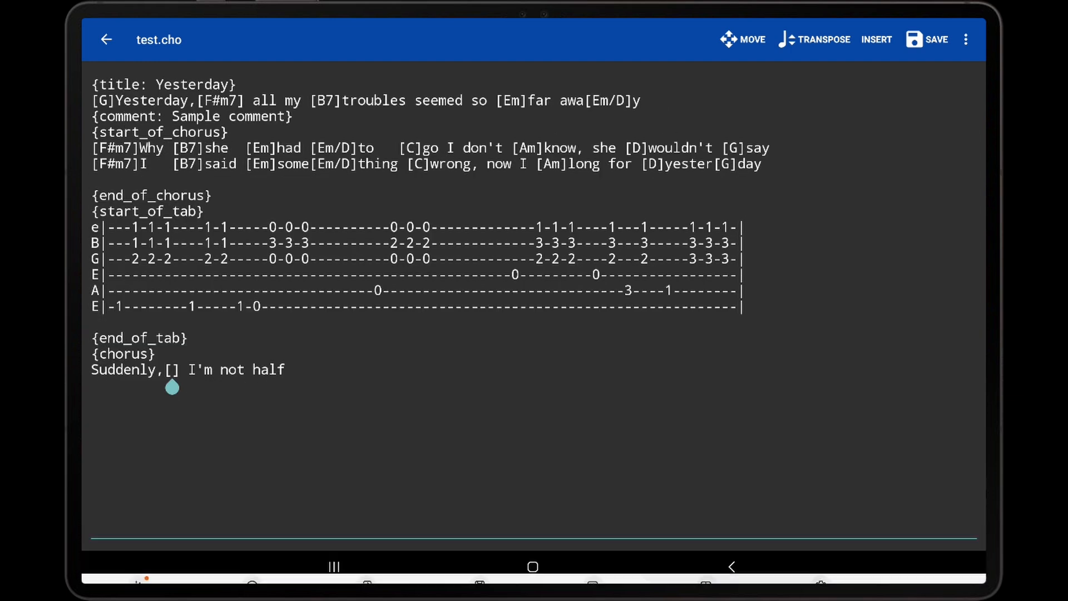
{"action": "double_click", "coordinate": [175, 369]}
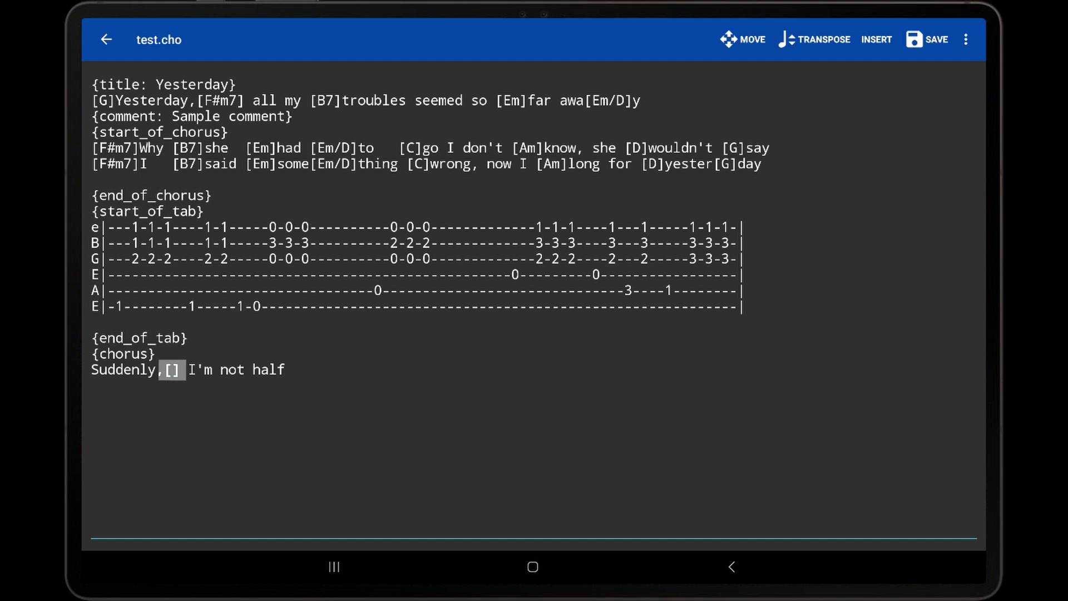
{"action": "left_click", "coordinate": [172, 369]}
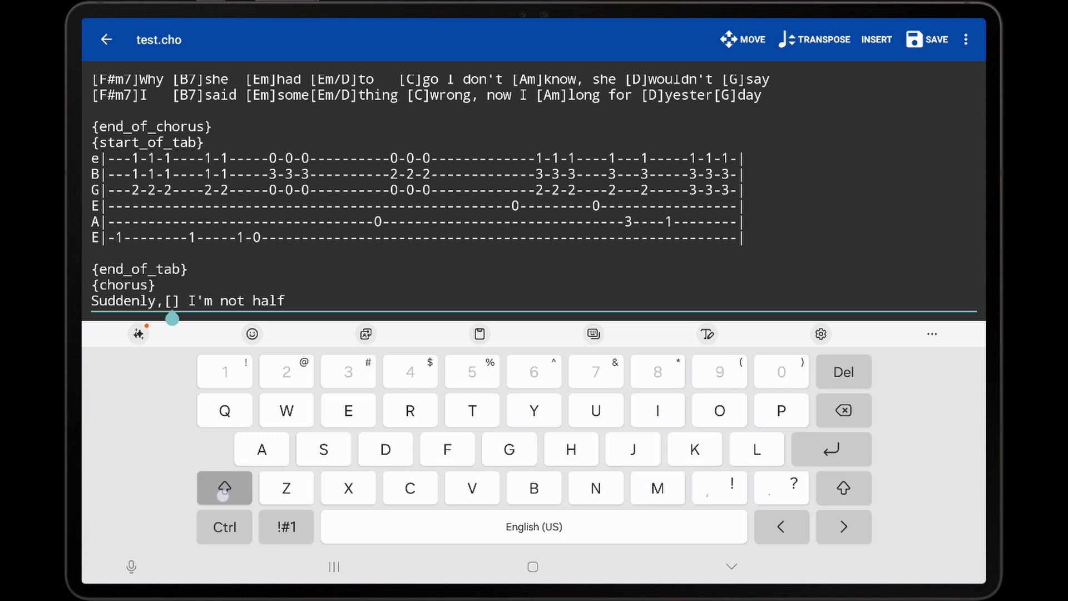
{"action": "type", "text": "Em7"}
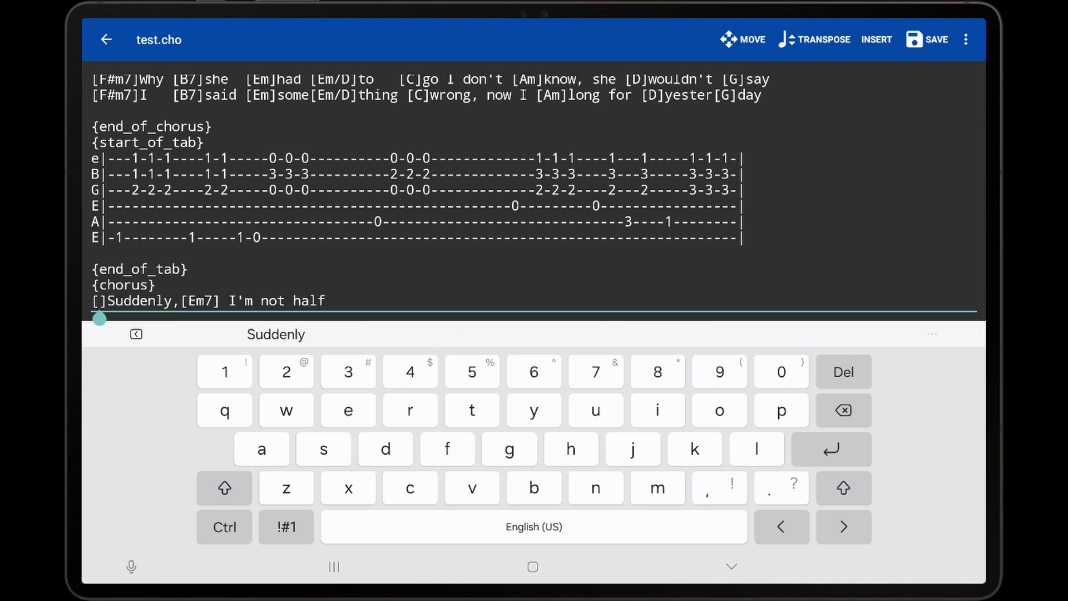
{"action": "type", "text": "F"}
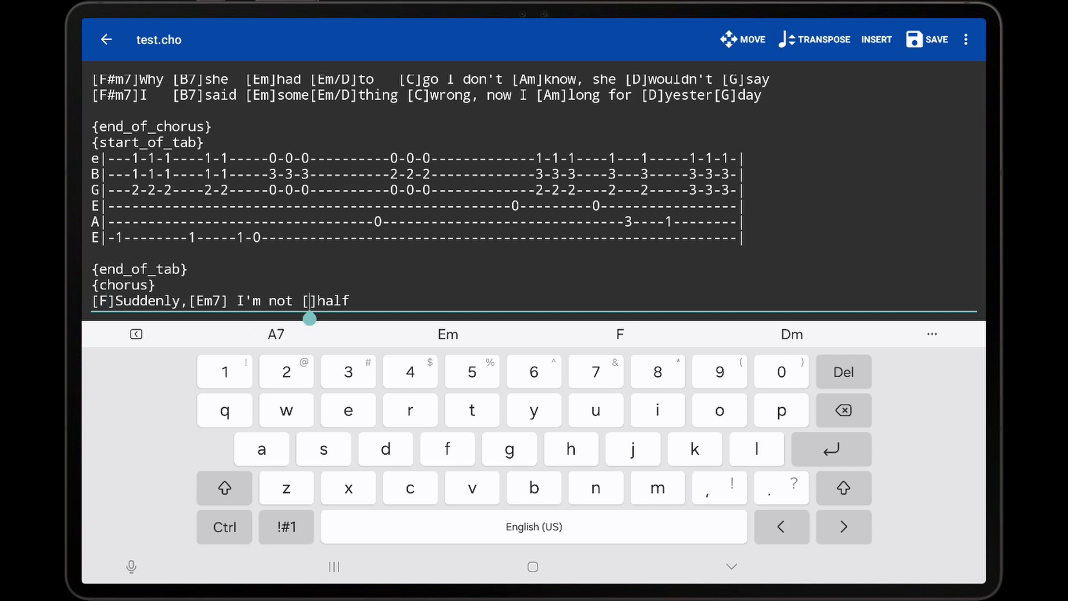
{"action": "left_click", "coordinate": [274, 335]}
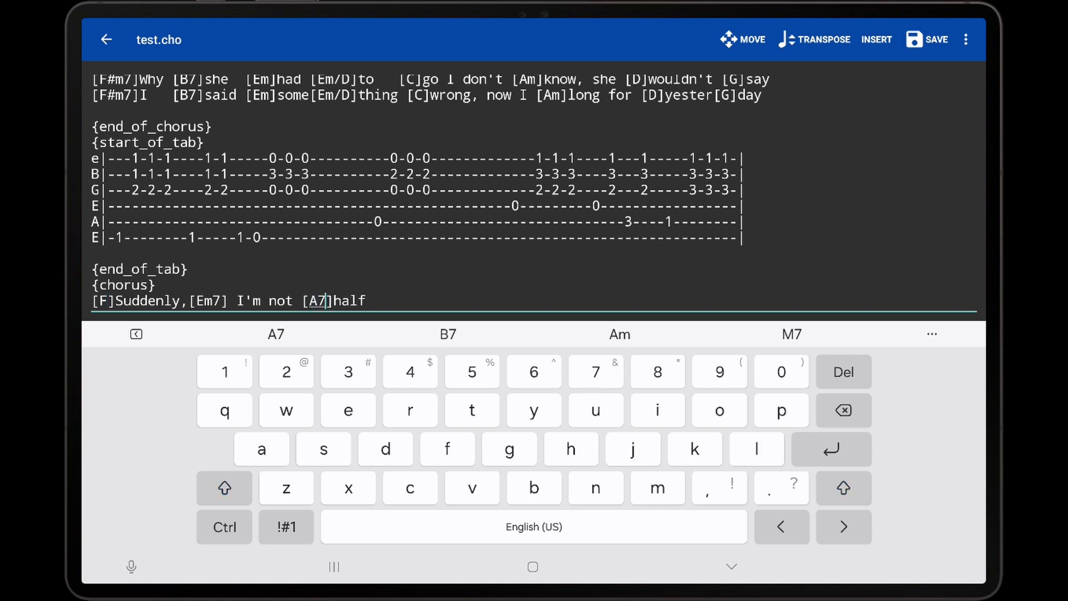
{"action": "left_click", "coordinate": [732, 566]}
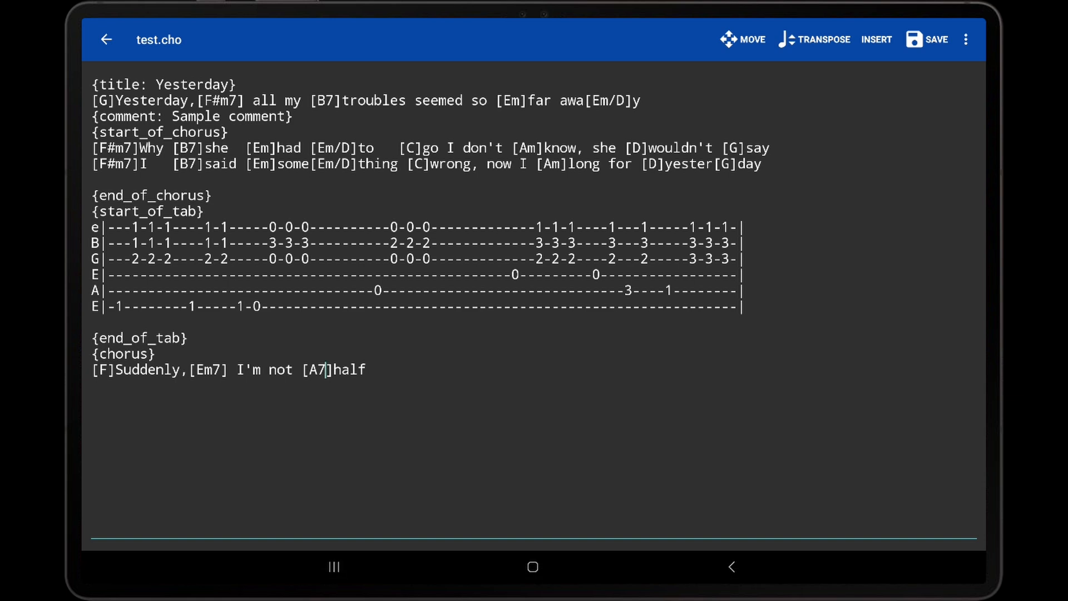
{"action": "left_click", "coordinate": [965, 40]}
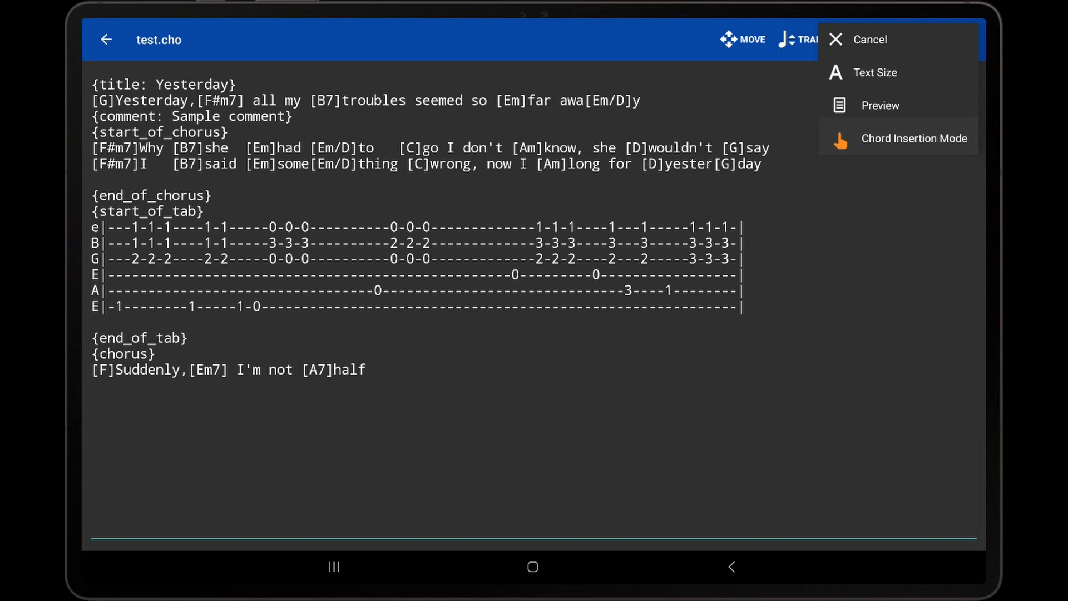
{"action": "left_click", "coordinate": [869, 39]}
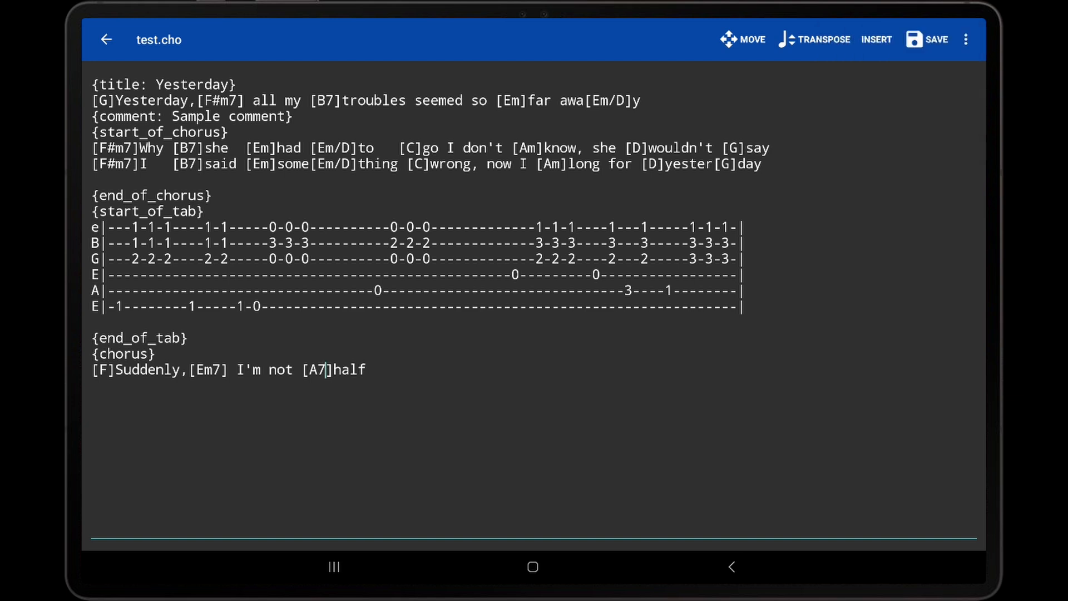
Step: Save test.cho and confirm the new song test into the library
{"action": "left_click", "coordinate": [927, 40]}
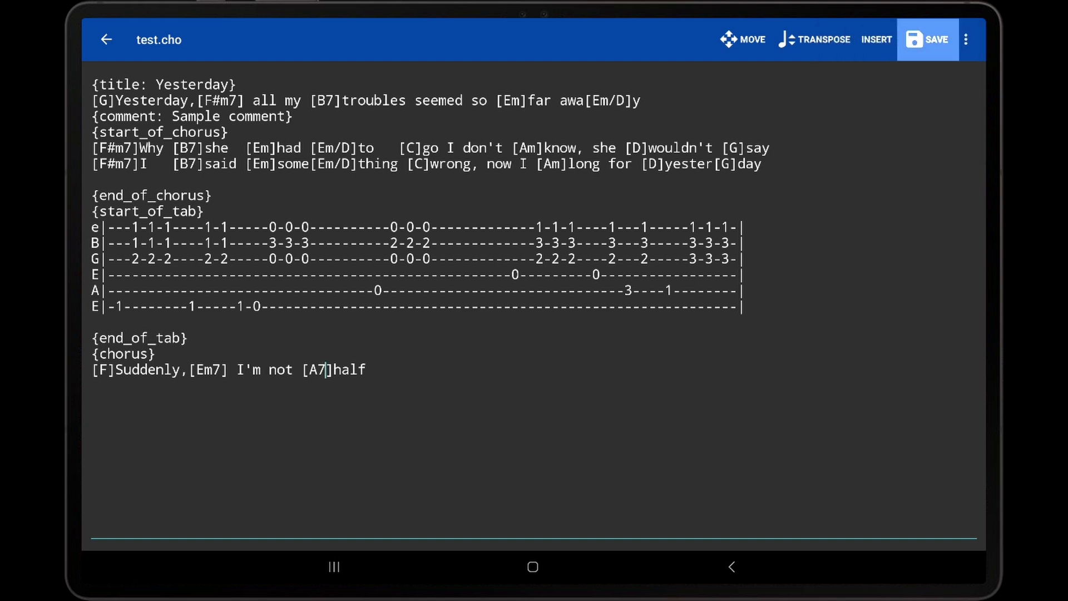
{"action": "left_click", "coordinate": [928, 40]}
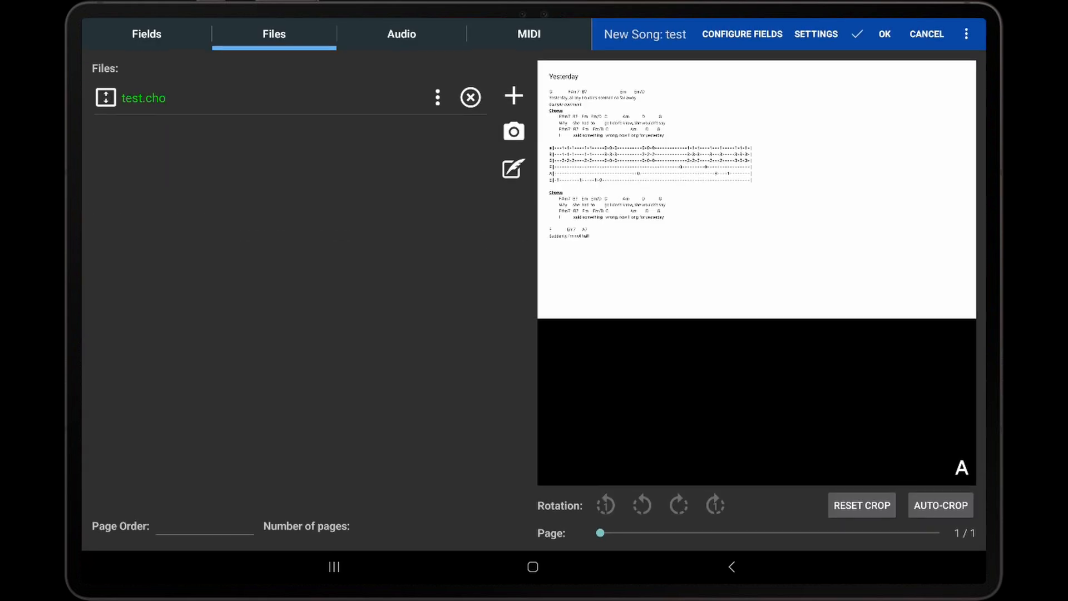
{"action": "left_click", "coordinate": [884, 34]}
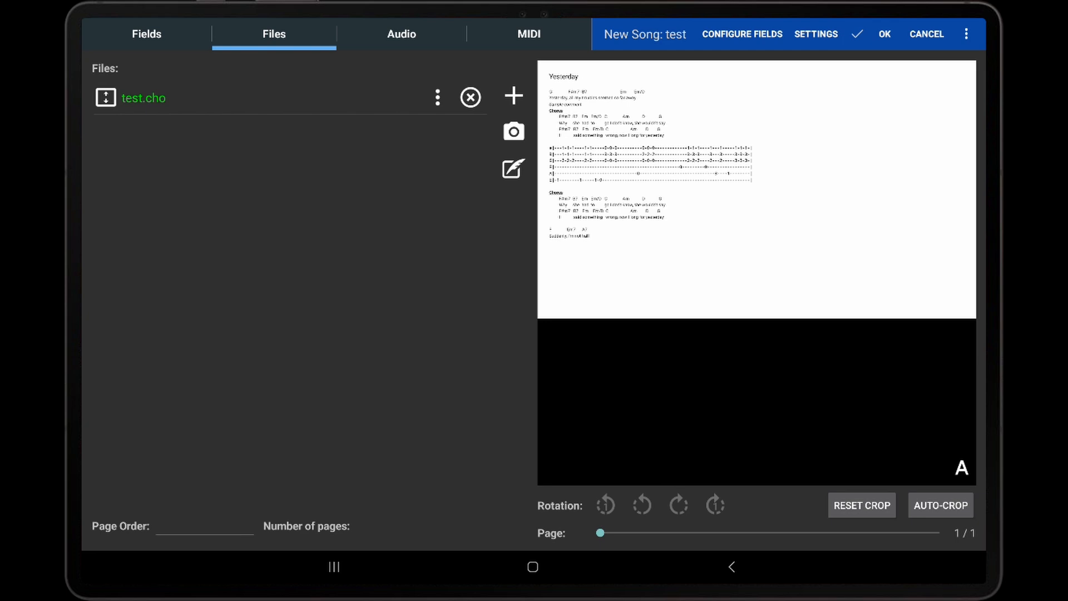
{"action": "left_click", "coordinate": [884, 35]}
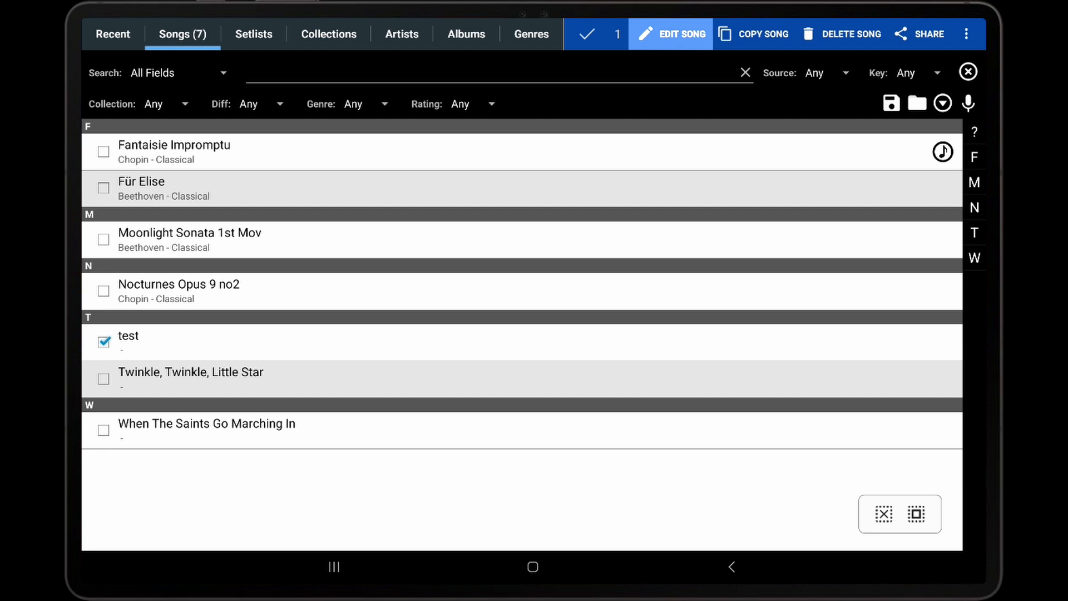
Step: Check the song test's Files tab and open it in the viewer with rendered chords, tab and chorus
{"action": "left_click", "coordinate": [670, 33]}
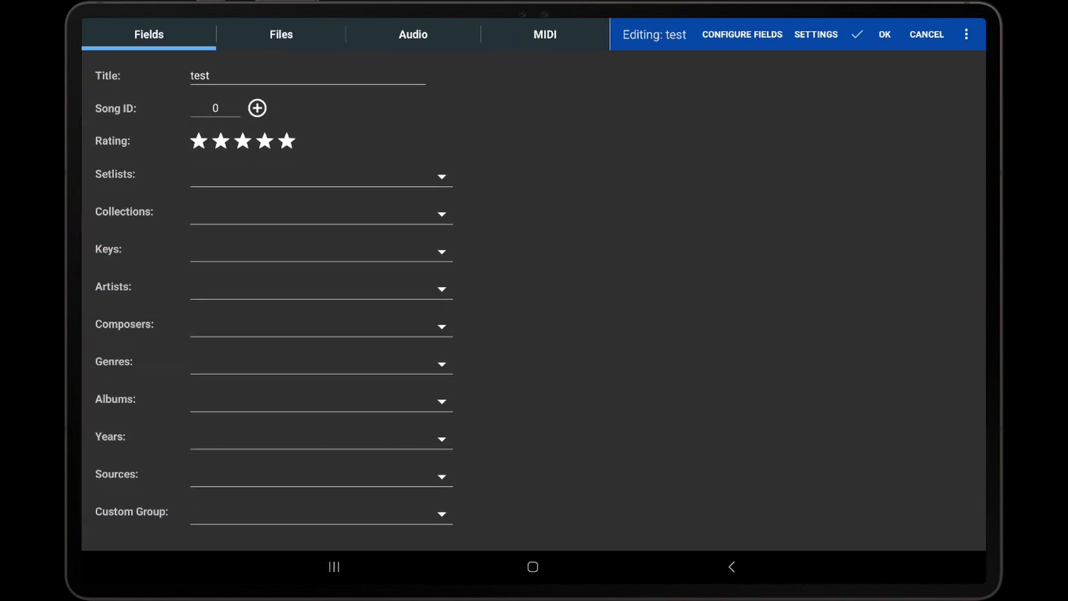
{"action": "left_click", "coordinate": [281, 35]}
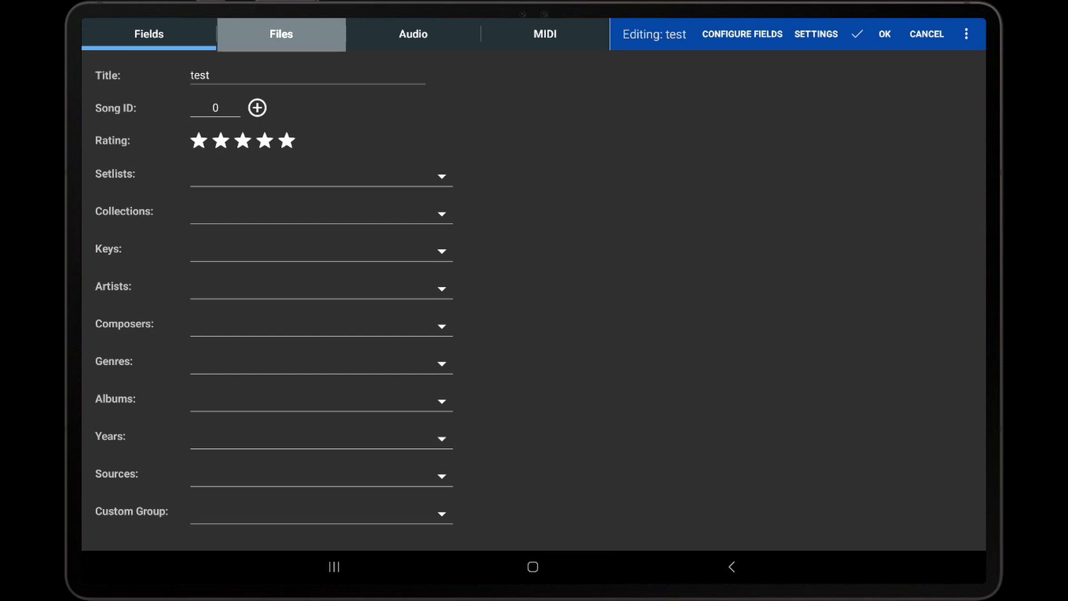
{"action": "left_click", "coordinate": [280, 34]}
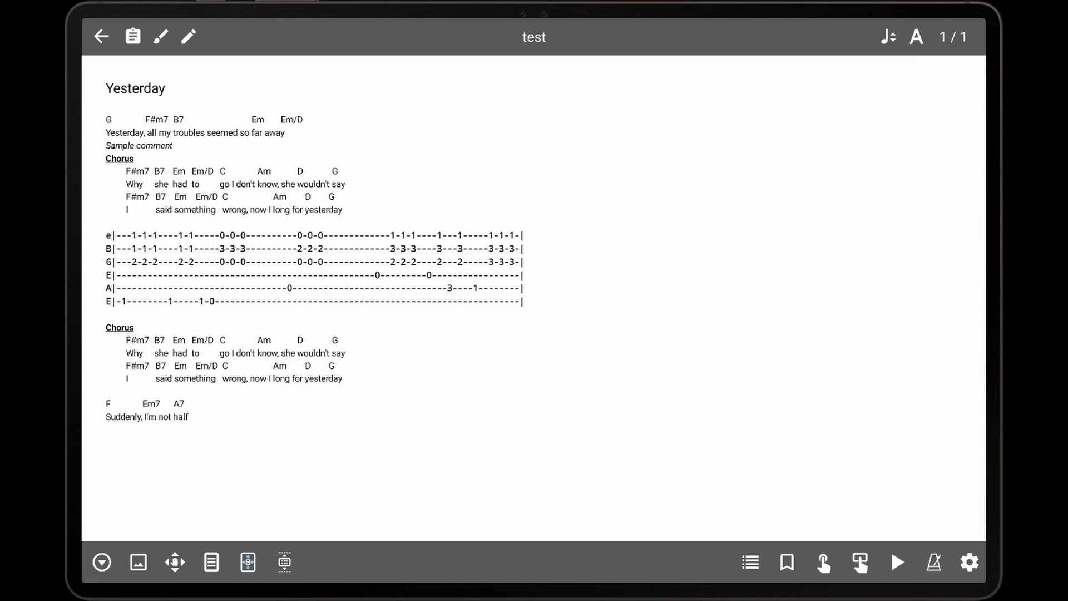
Step: Reopen test.cho in the ChordPro editor via the viewer's Edit File option
{"action": "left_click", "coordinate": [916, 36]}
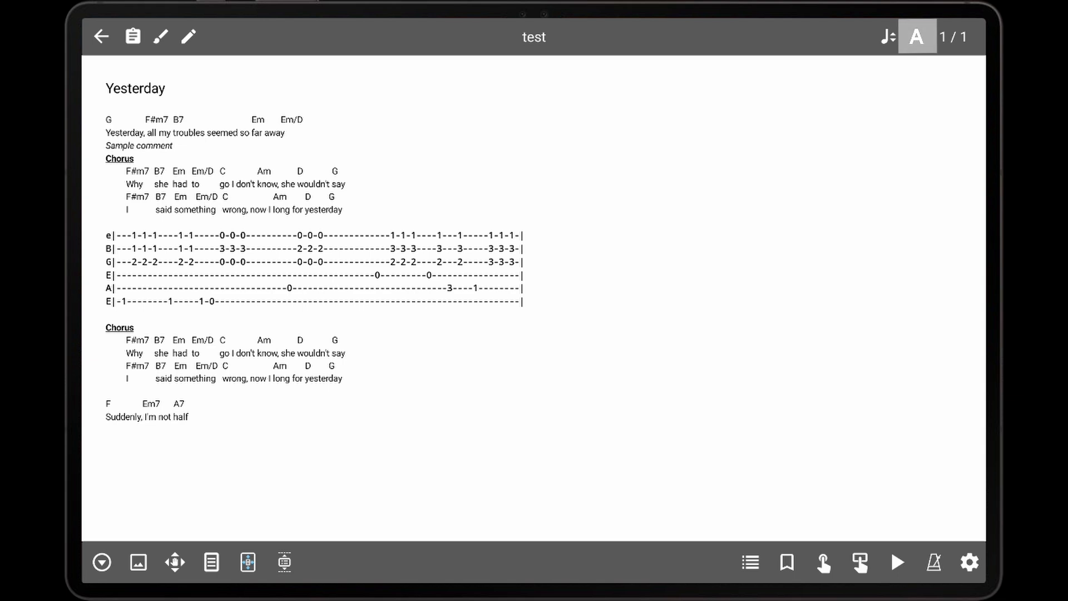
{"action": "left_click", "coordinate": [917, 36]}
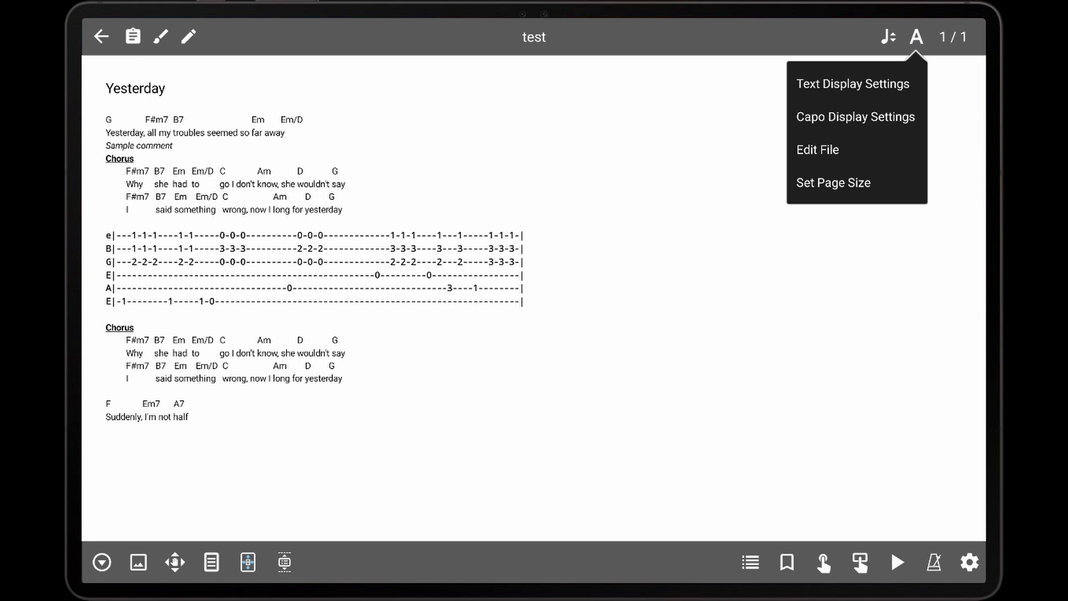
{"action": "mouse_move", "coordinate": [818, 150]}
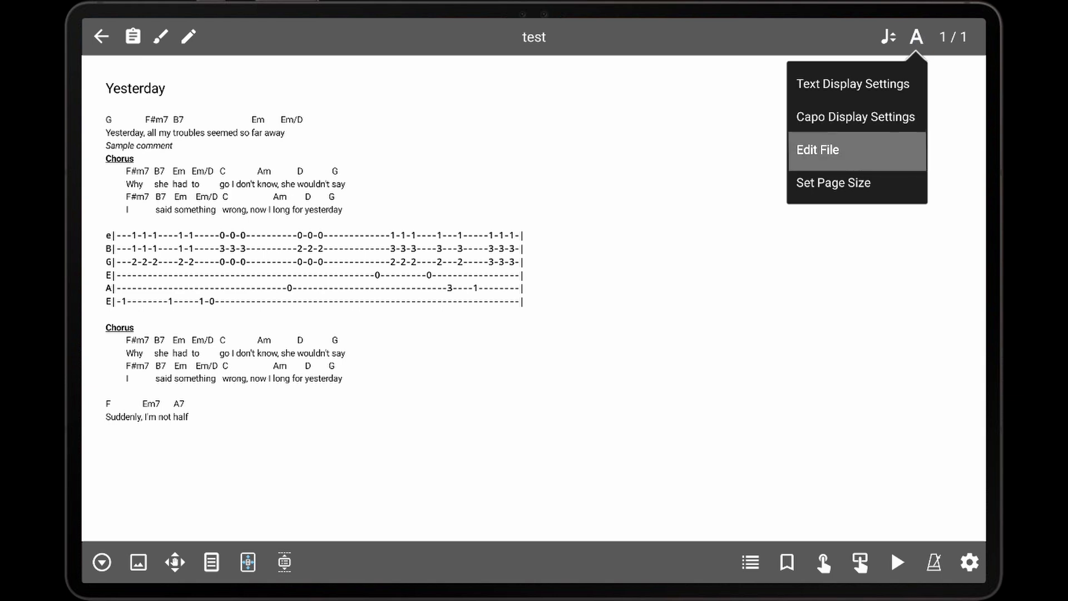
{"action": "left_click", "coordinate": [816, 150]}
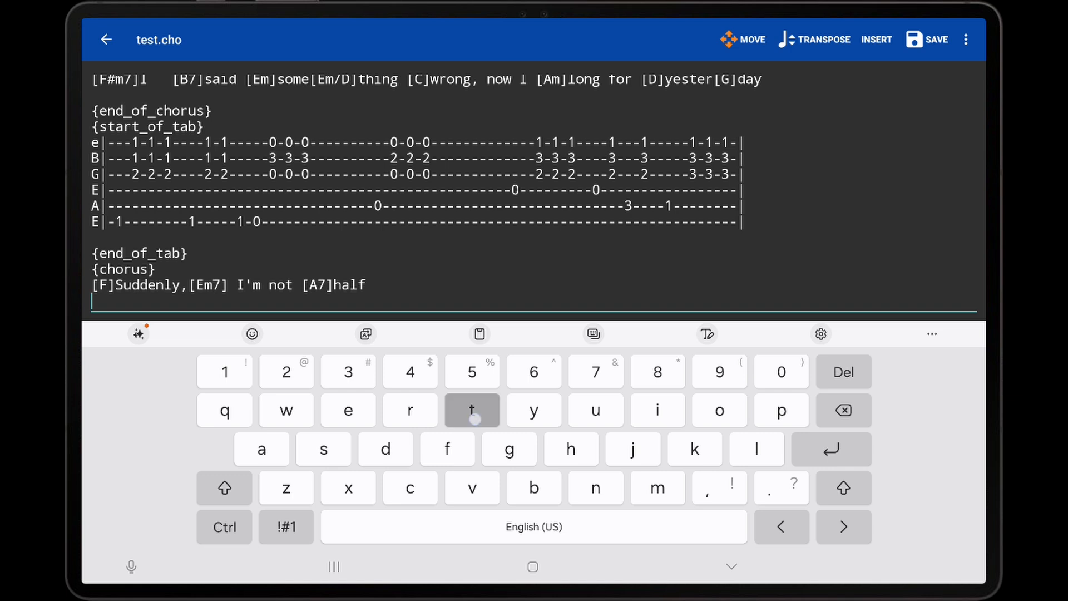
Step: Add a final line reading 'test' below the Suddenly lyric and save test.cho
{"action": "type", "text": "test"}
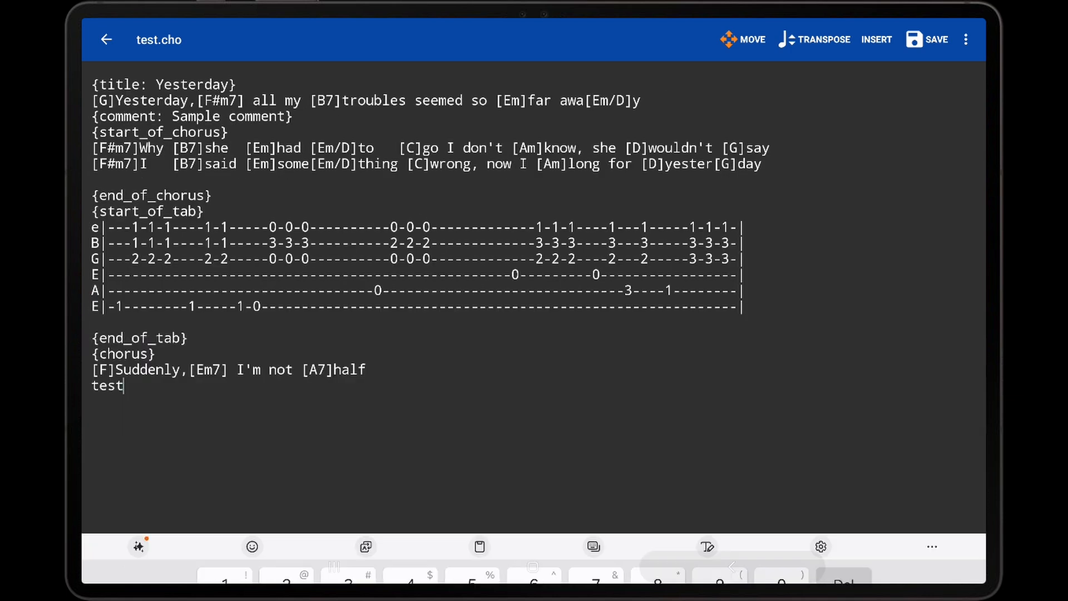
{"action": "double_click", "coordinate": [106, 386]}
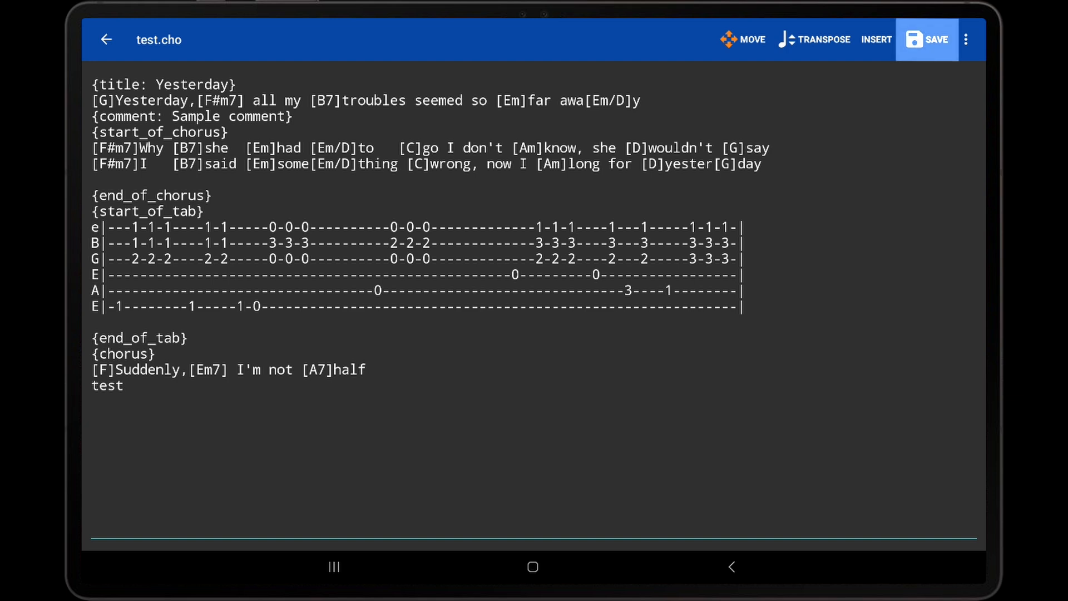
{"action": "left_click", "coordinate": [926, 38]}
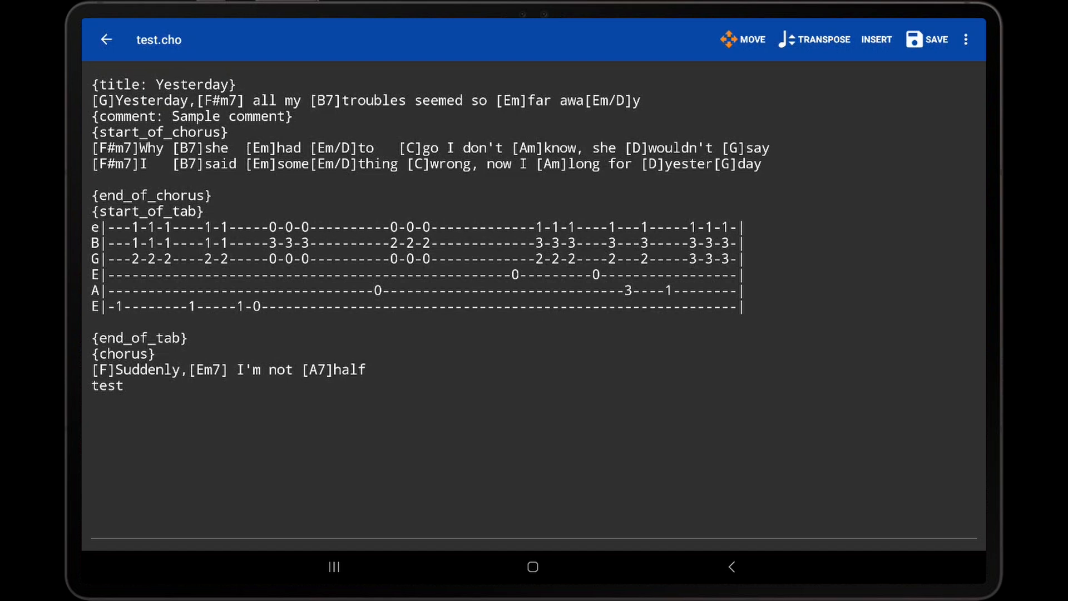
{"action": "left_click", "coordinate": [742, 39]}
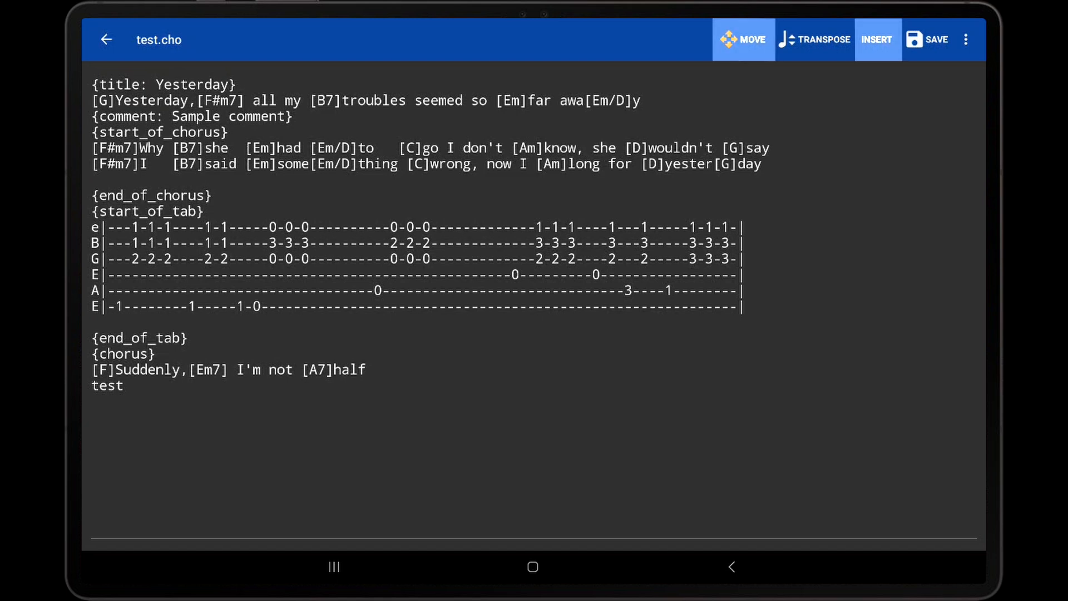